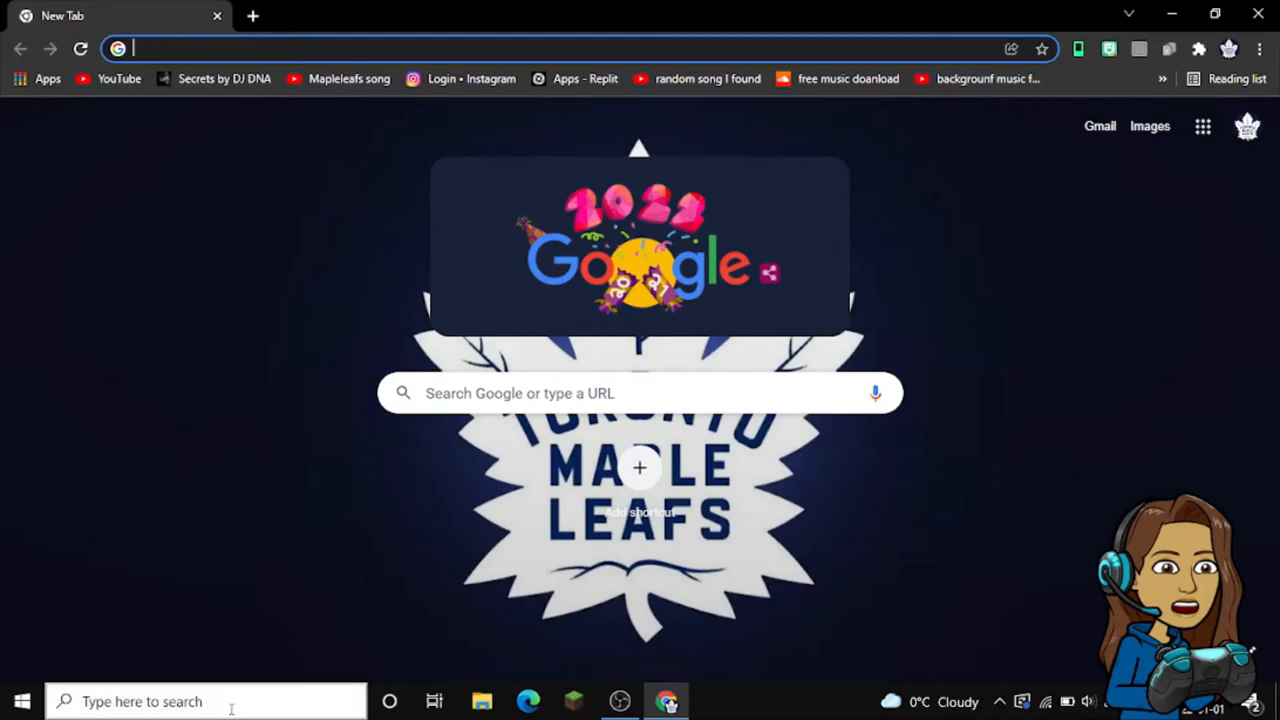
Launch Windows Settings from Start and search its settings for 'mouse'
{"action": "left_click", "coordinate": [140, 700]}
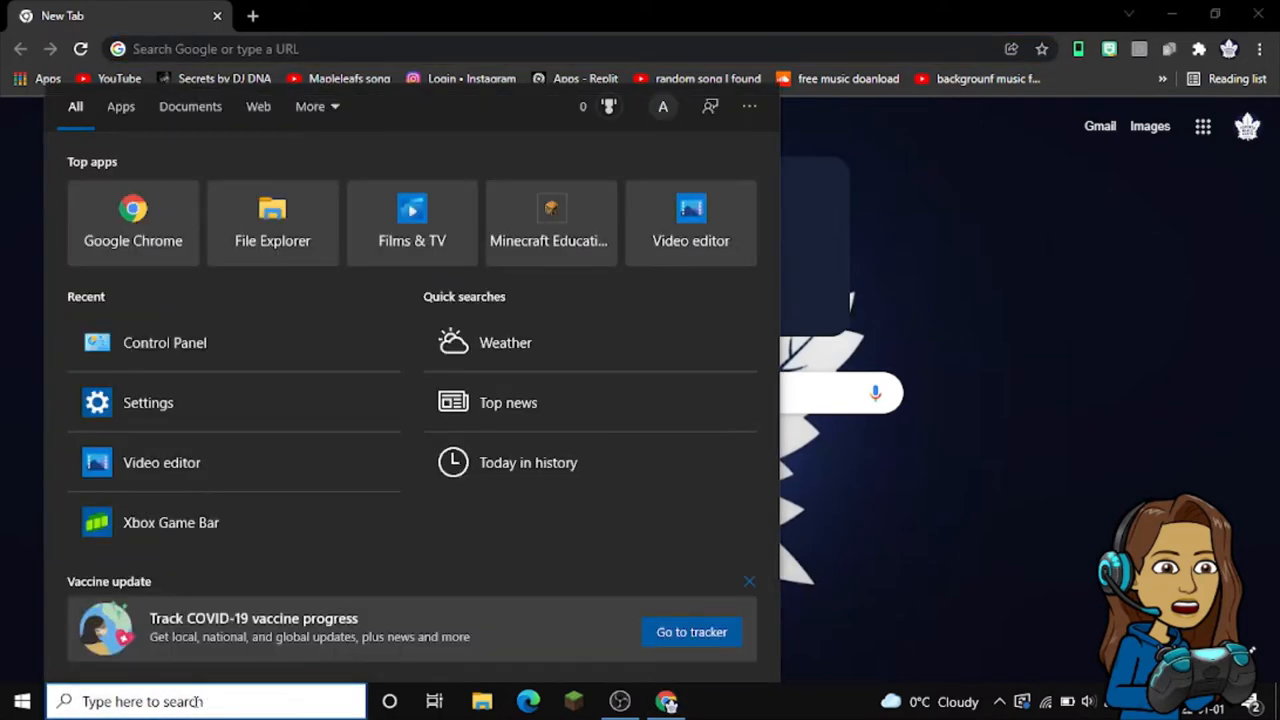
{"action": "mouse_move", "coordinate": [148, 402]}
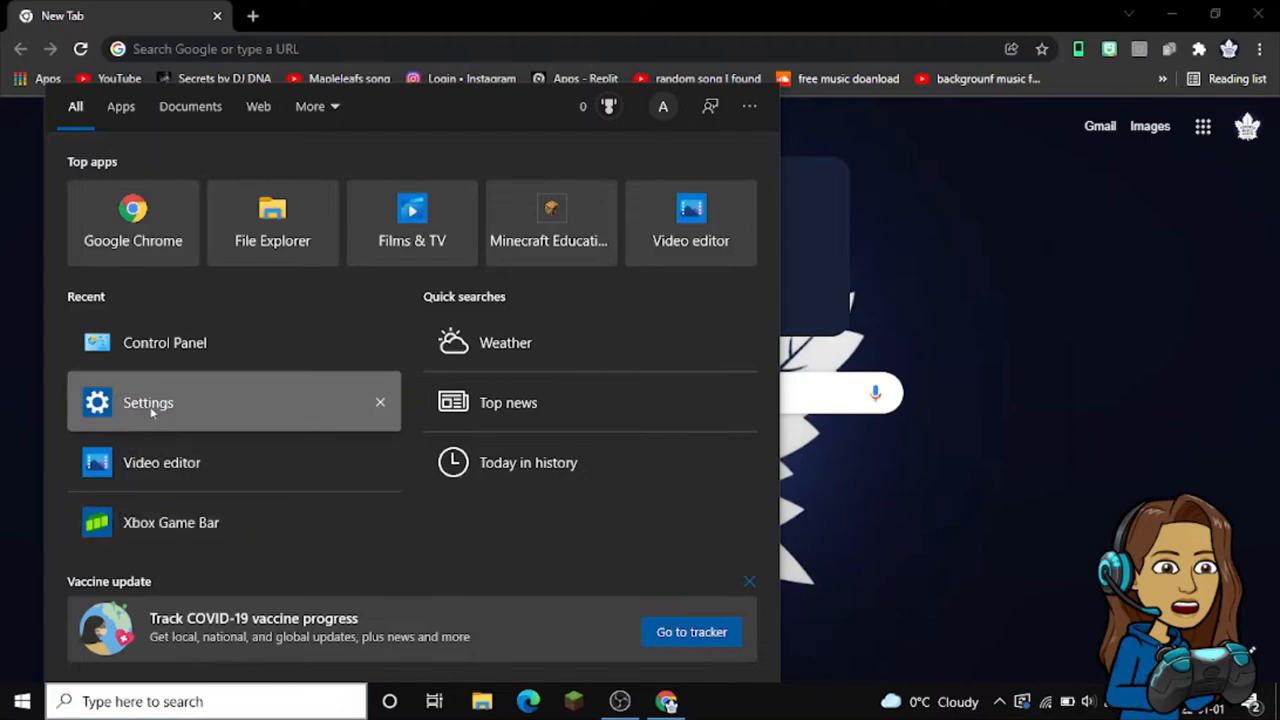
{"action": "left_click", "coordinate": [148, 402]}
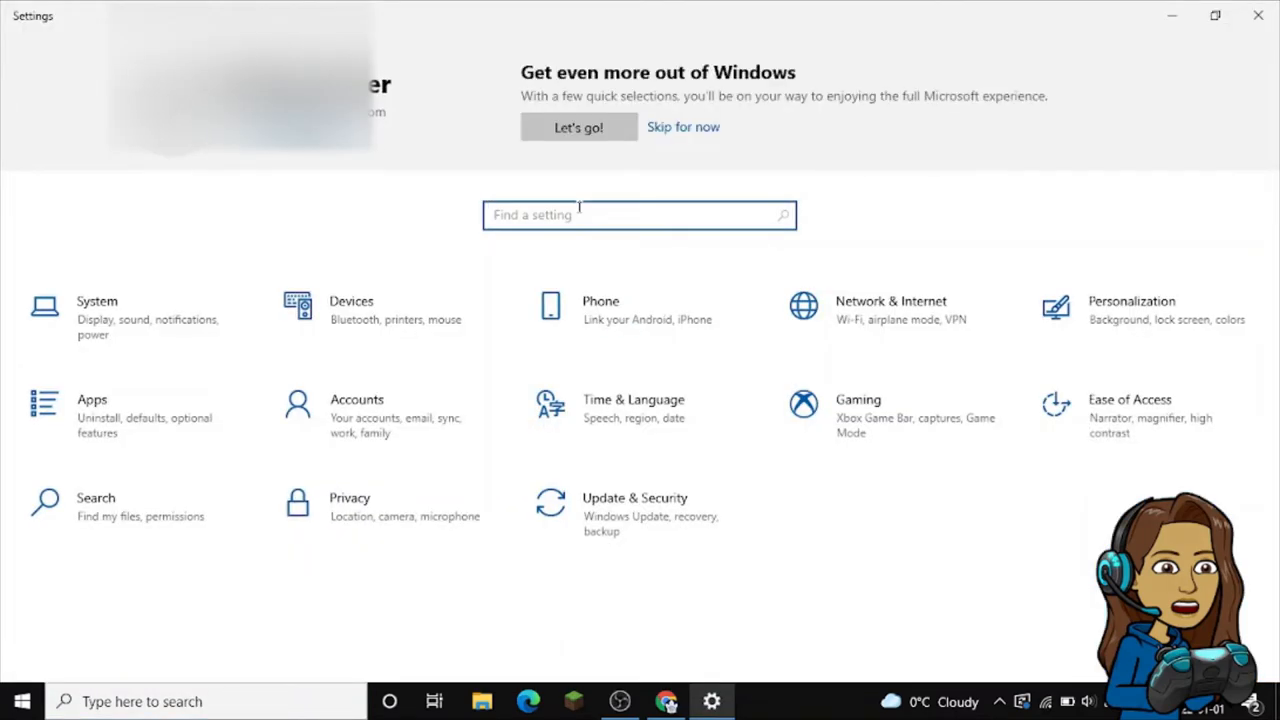
{"action": "type", "text": "mouse"}
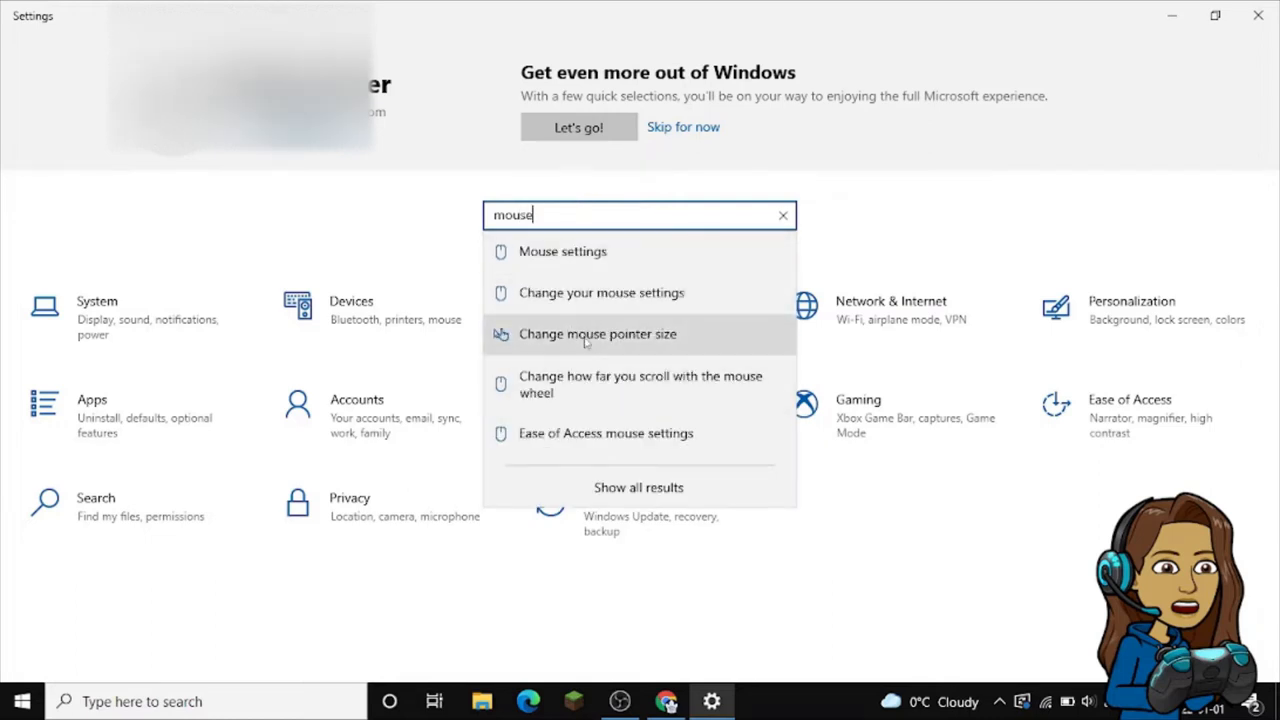
{"action": "mouse_move", "coordinate": [596, 334]}
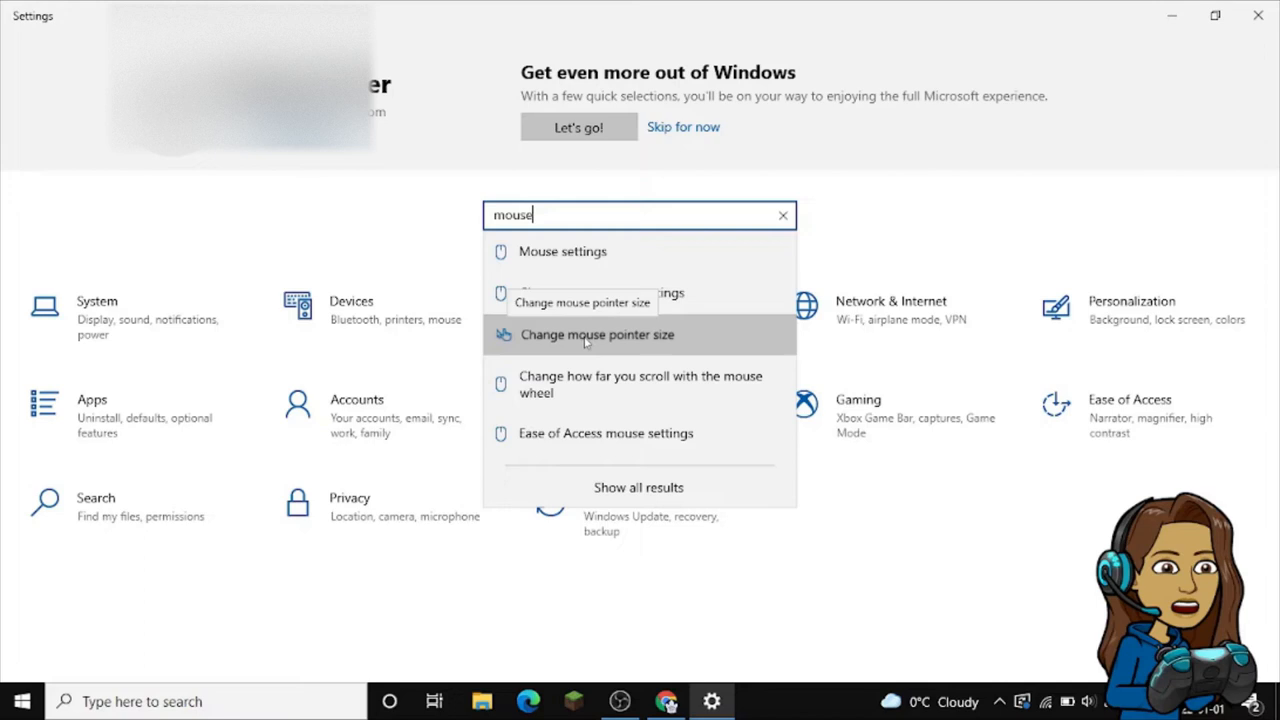
On the Mouse pointer page, try several pointer sizes and settle on a medium size
{"action": "left_click", "coordinate": [596, 334]}
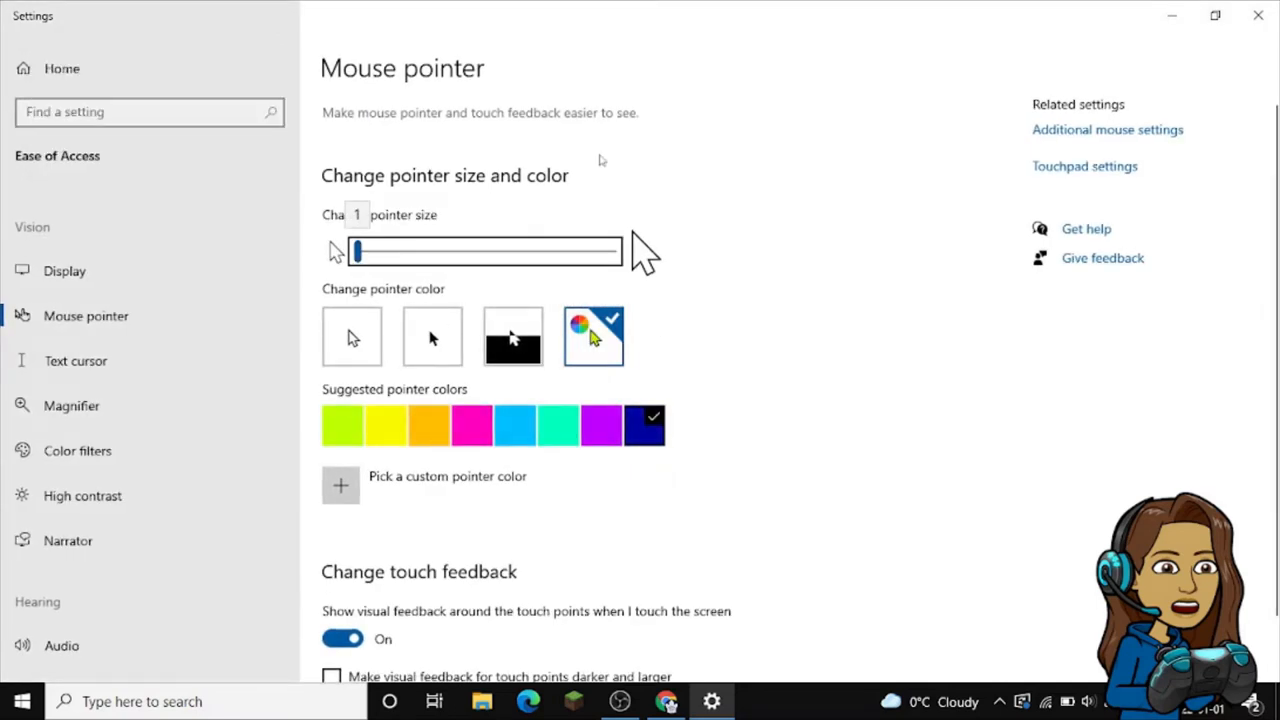
{"action": "mouse_move", "coordinate": [864, 220]}
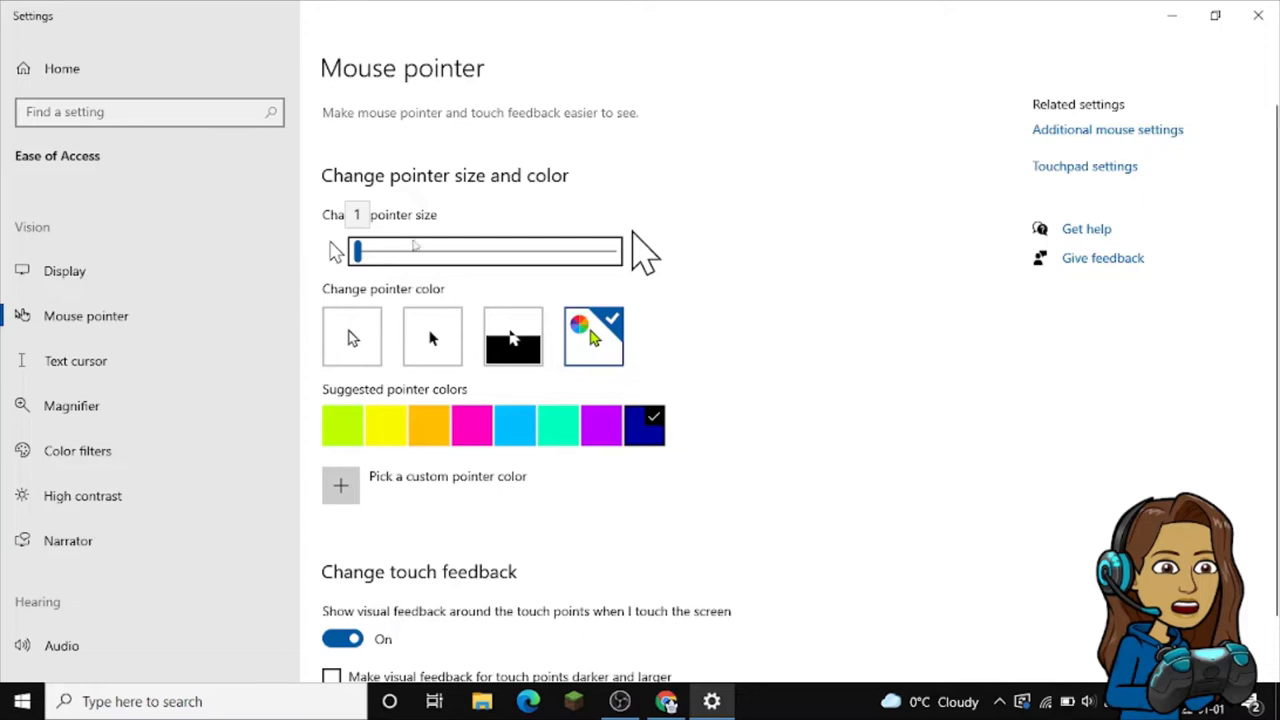
{"action": "left_click_drag", "start_coordinate": [356, 250], "coordinate": [496, 250]}
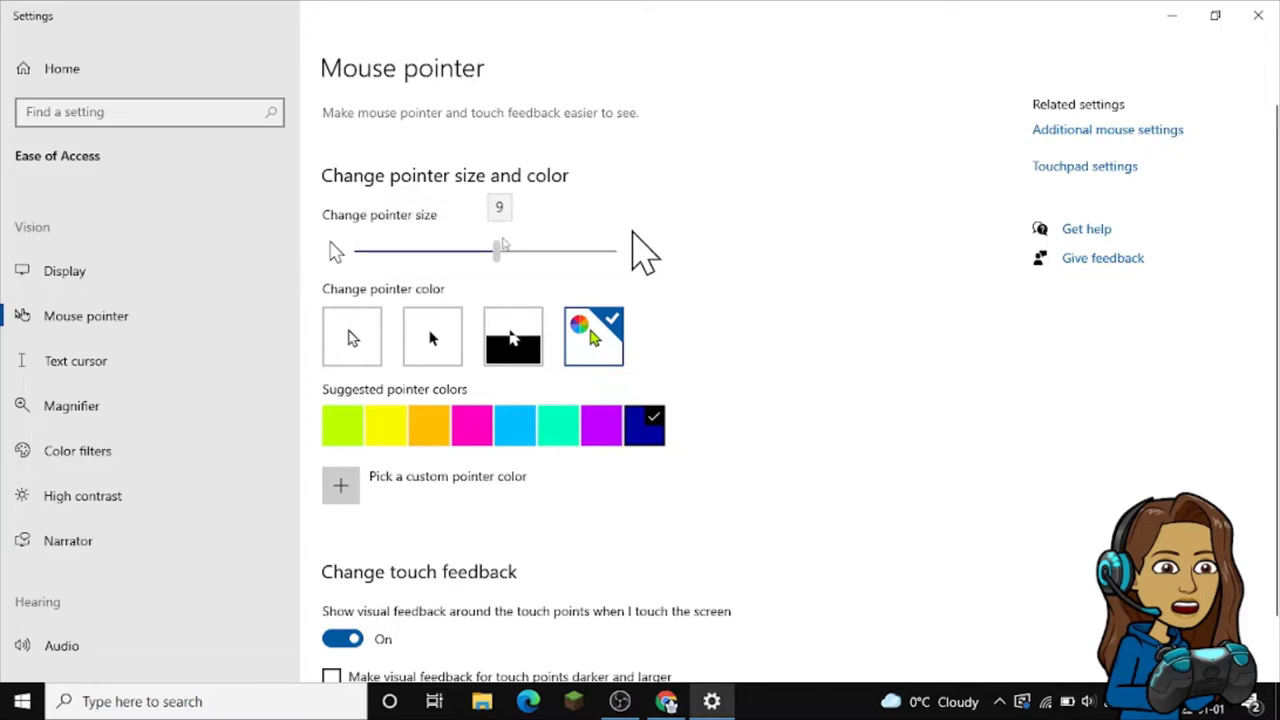
{"action": "left_click_drag", "start_coordinate": [496, 252], "coordinate": [470, 252]}
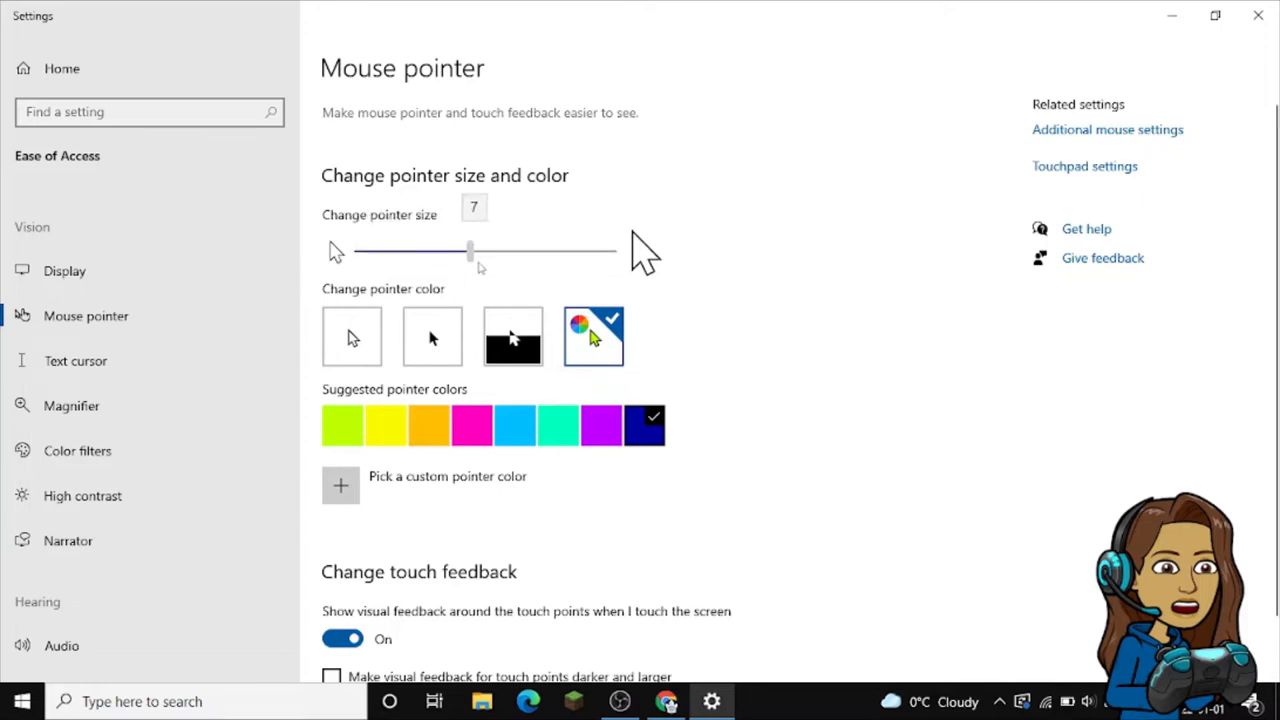
{"action": "left_click_drag", "start_coordinate": [470, 252], "coordinate": [556, 252]}
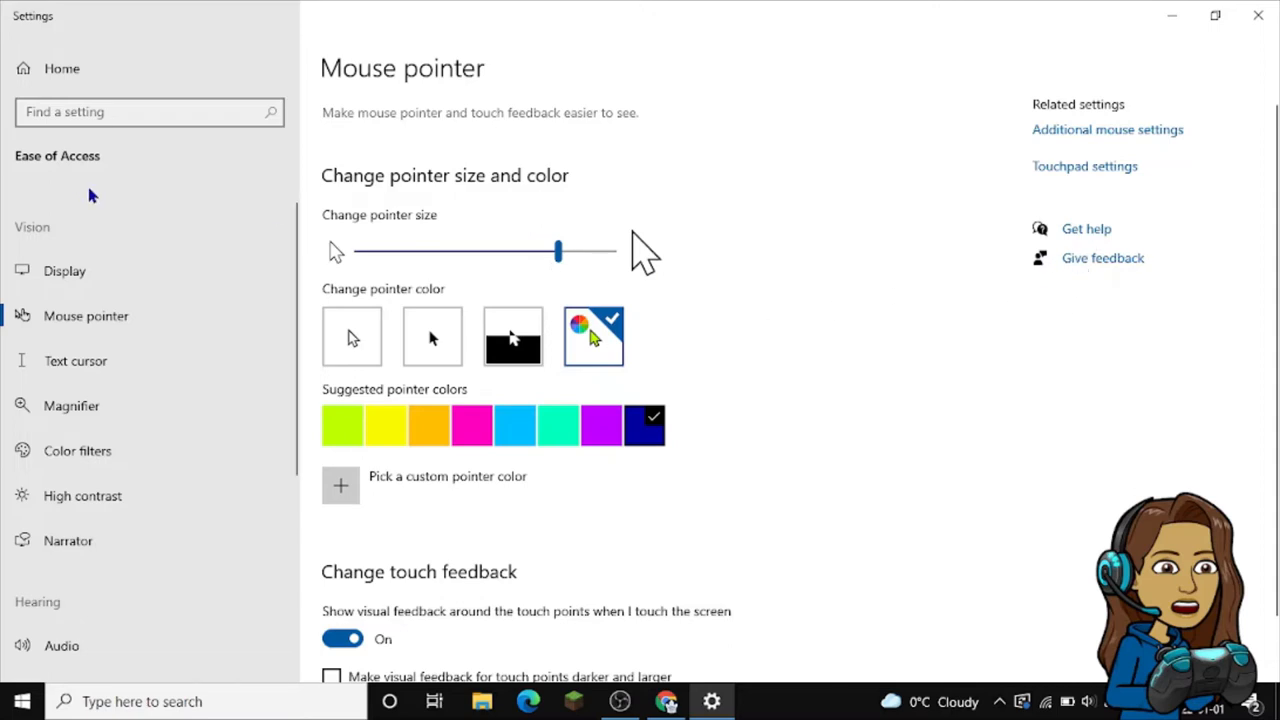
{"action": "left_click_drag", "start_coordinate": [556, 252], "coordinate": [384, 252]}
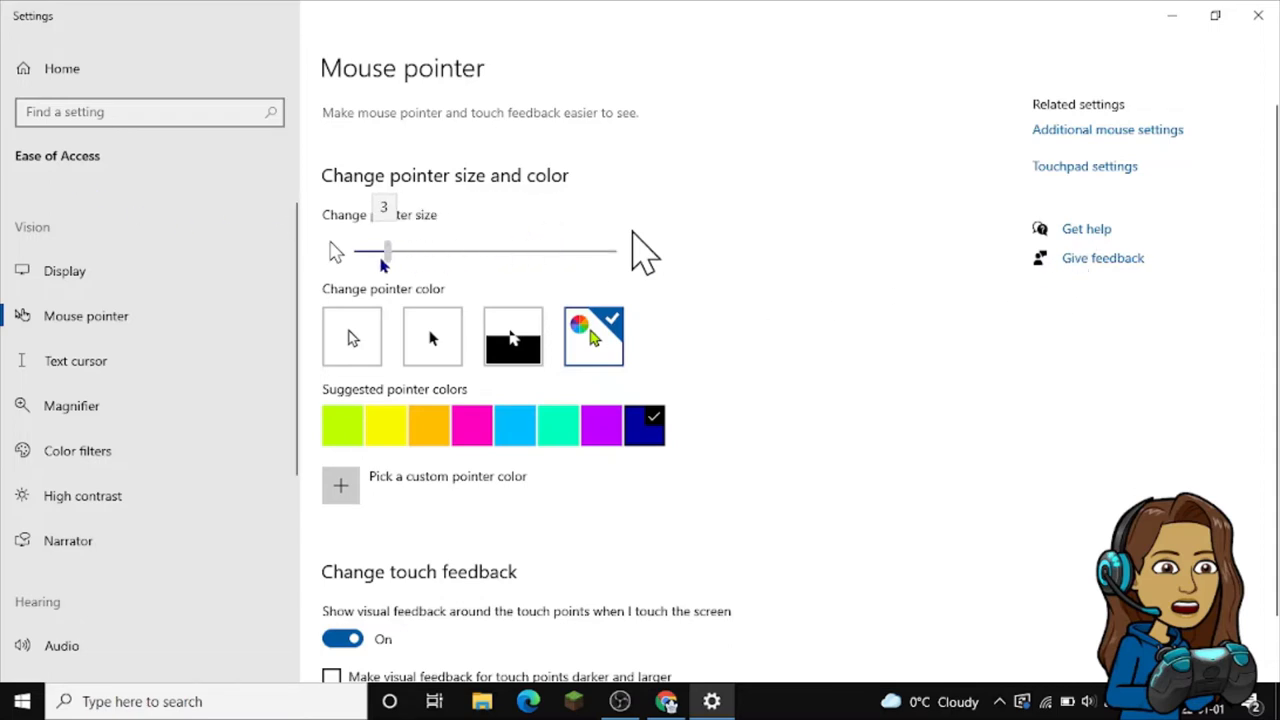
{"action": "left_click_drag", "start_coordinate": [388, 250], "coordinate": [356, 250]}
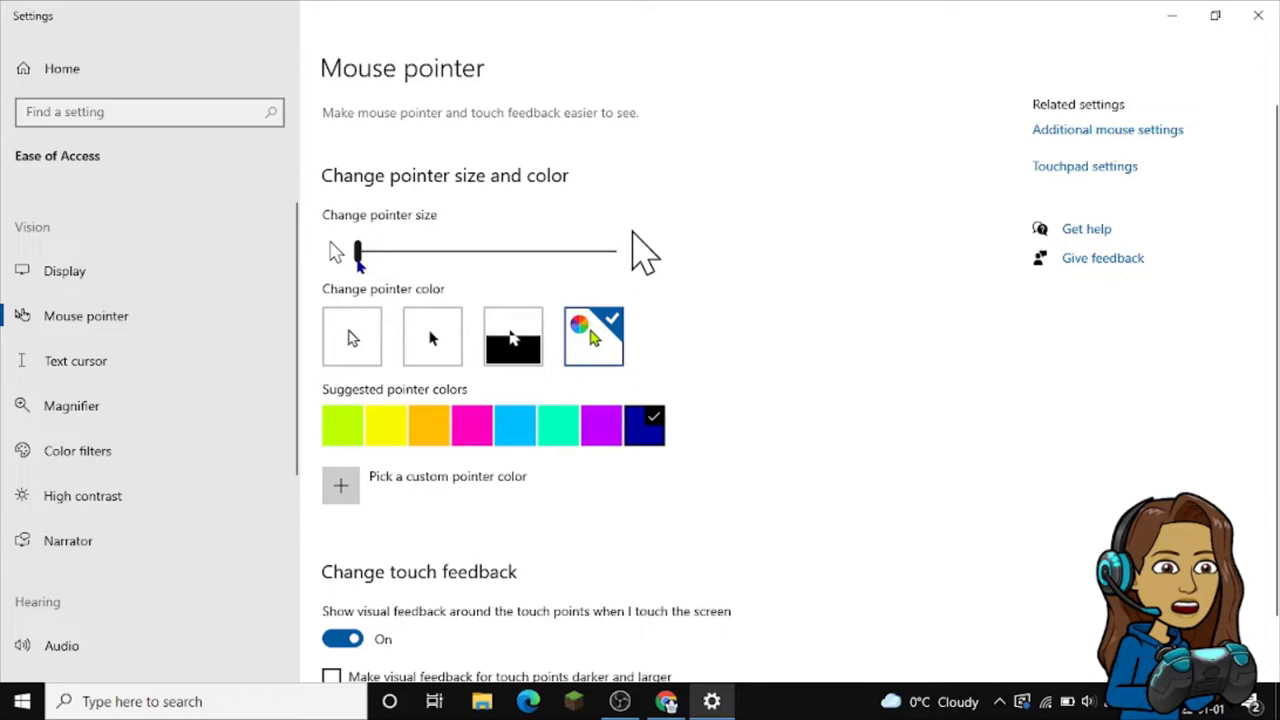
{"action": "left_click_drag", "start_coordinate": [358, 252], "coordinate": [456, 252]}
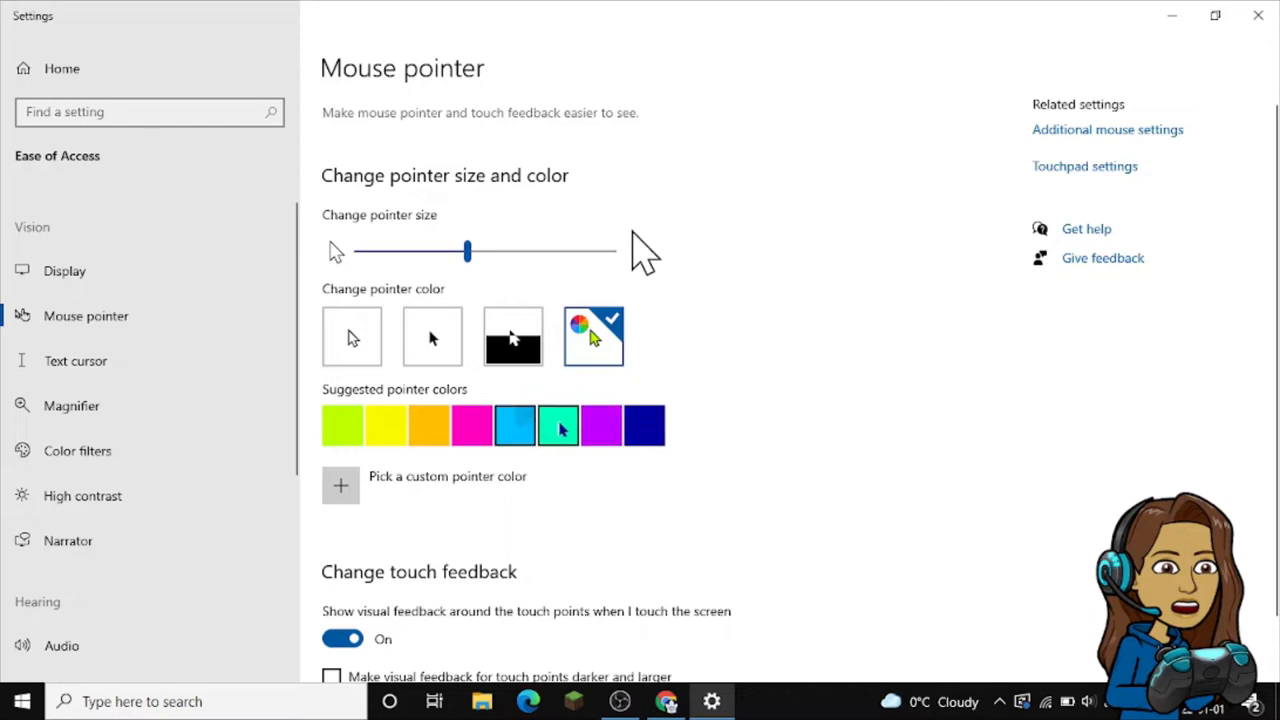
Try the pink and dark blue suggested colours, then start picking a custom pointer colour
{"action": "left_click", "coordinate": [472, 424]}
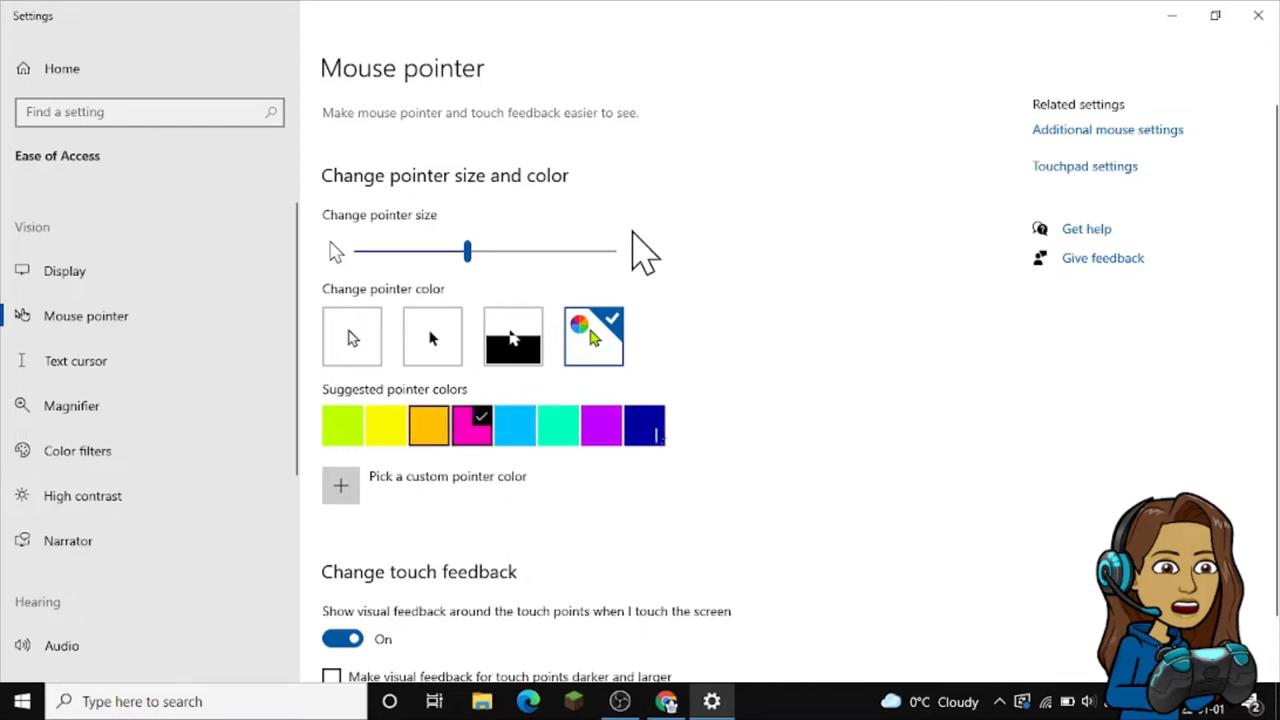
{"action": "left_click", "coordinate": [644, 424]}
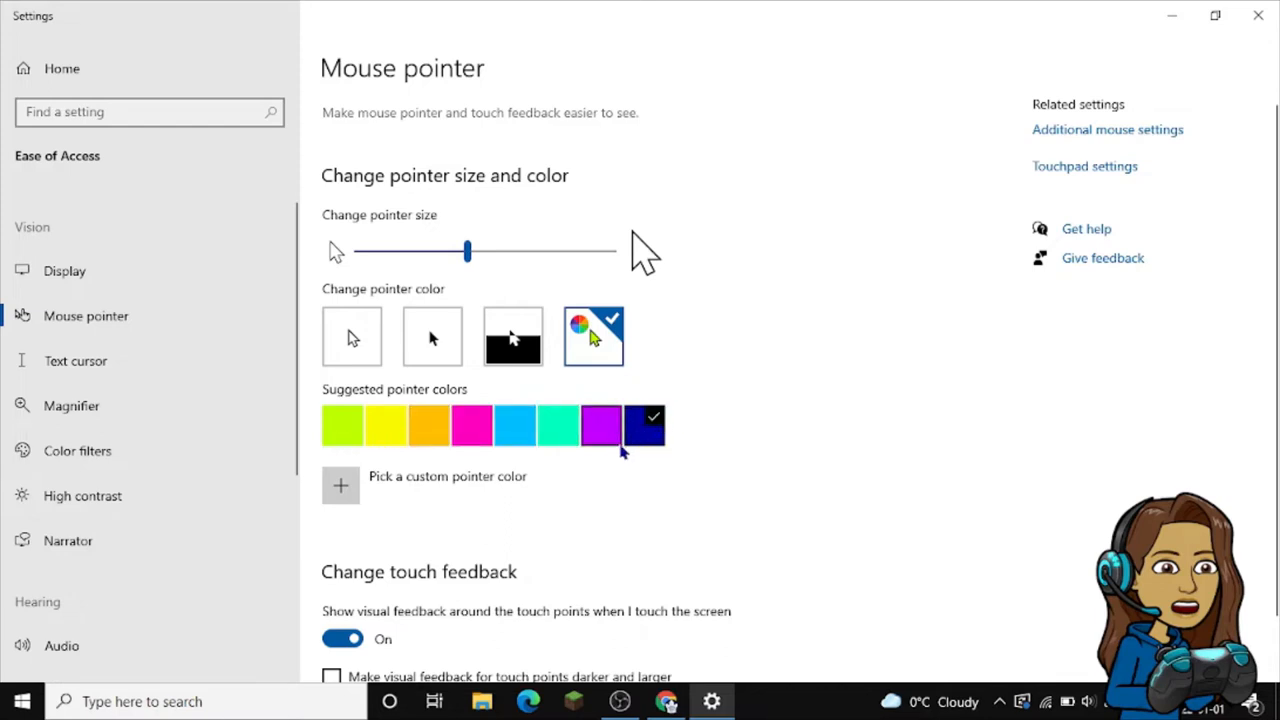
{"action": "left_click", "coordinate": [340, 486]}
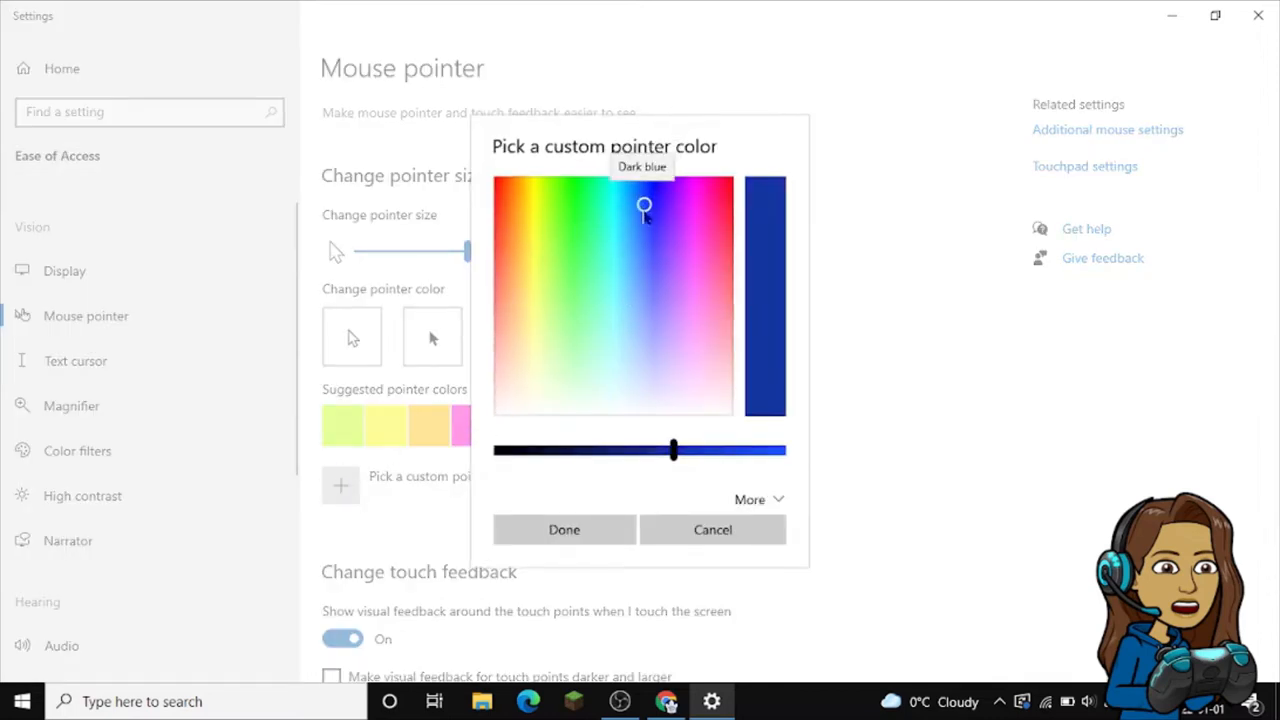
Apply a custom red pointer colour
{"action": "left_click_drag", "start_coordinate": [672, 450], "coordinate": [672, 450]}
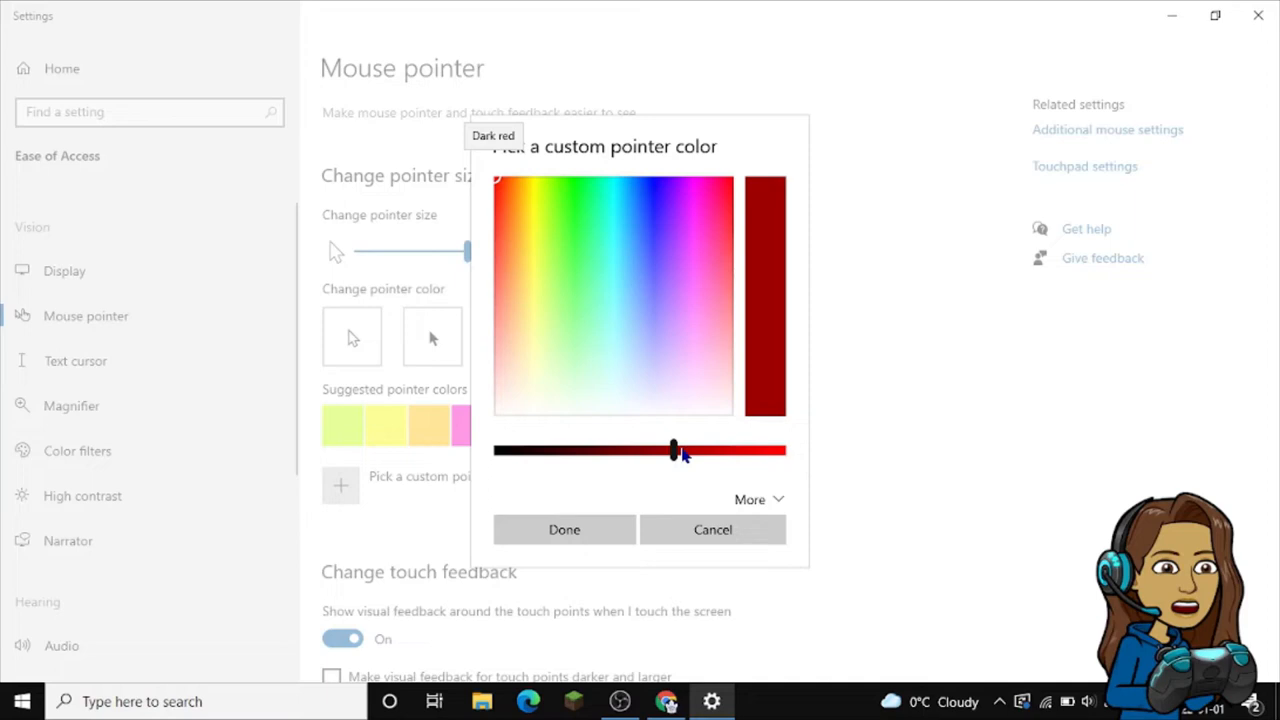
{"action": "left_click_drag", "start_coordinate": [672, 450], "coordinate": [782, 450]}
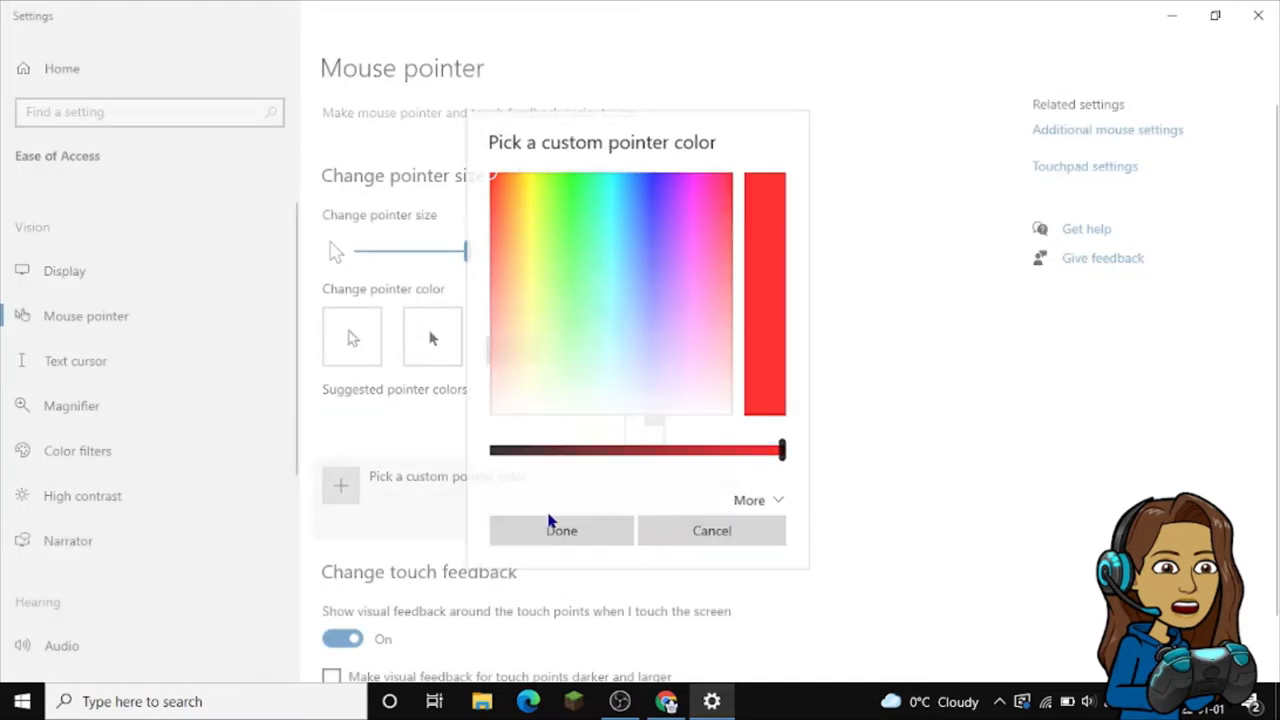
{"action": "left_click", "coordinate": [560, 530]}
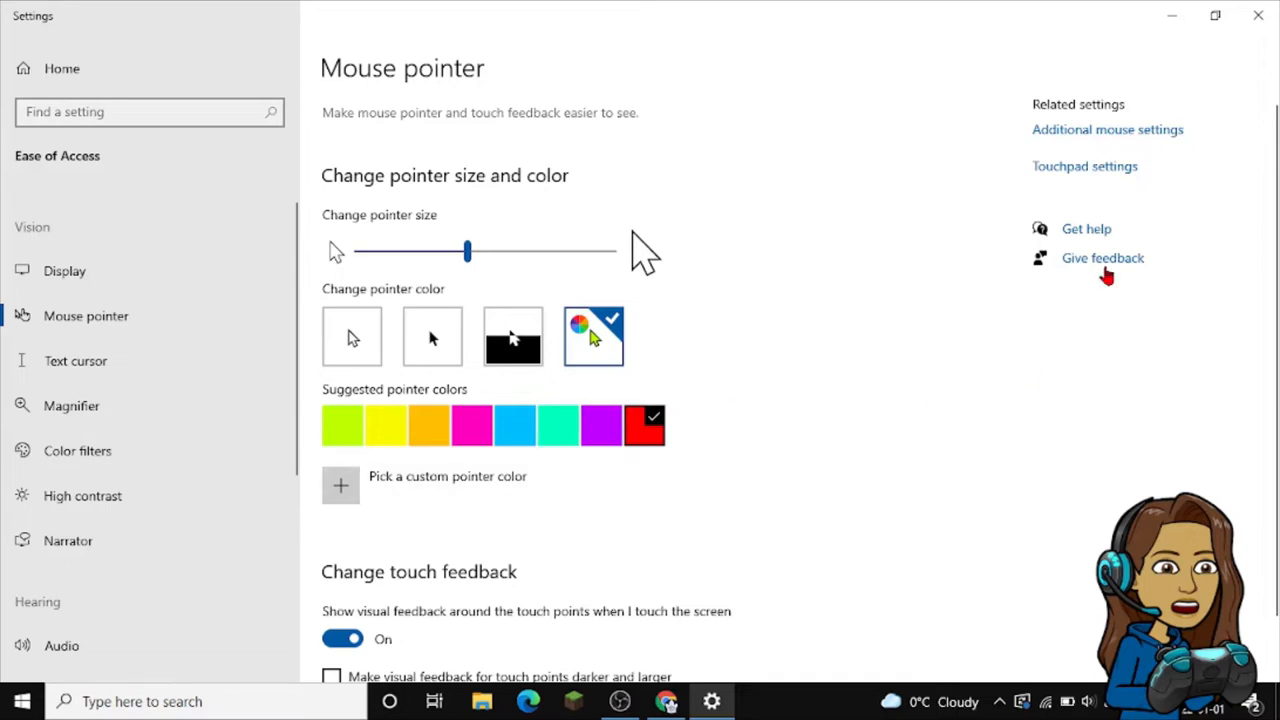
Apply a custom blue-violet colour, then switch the pointer back to the white style
{"action": "left_click", "coordinate": [340, 486]}
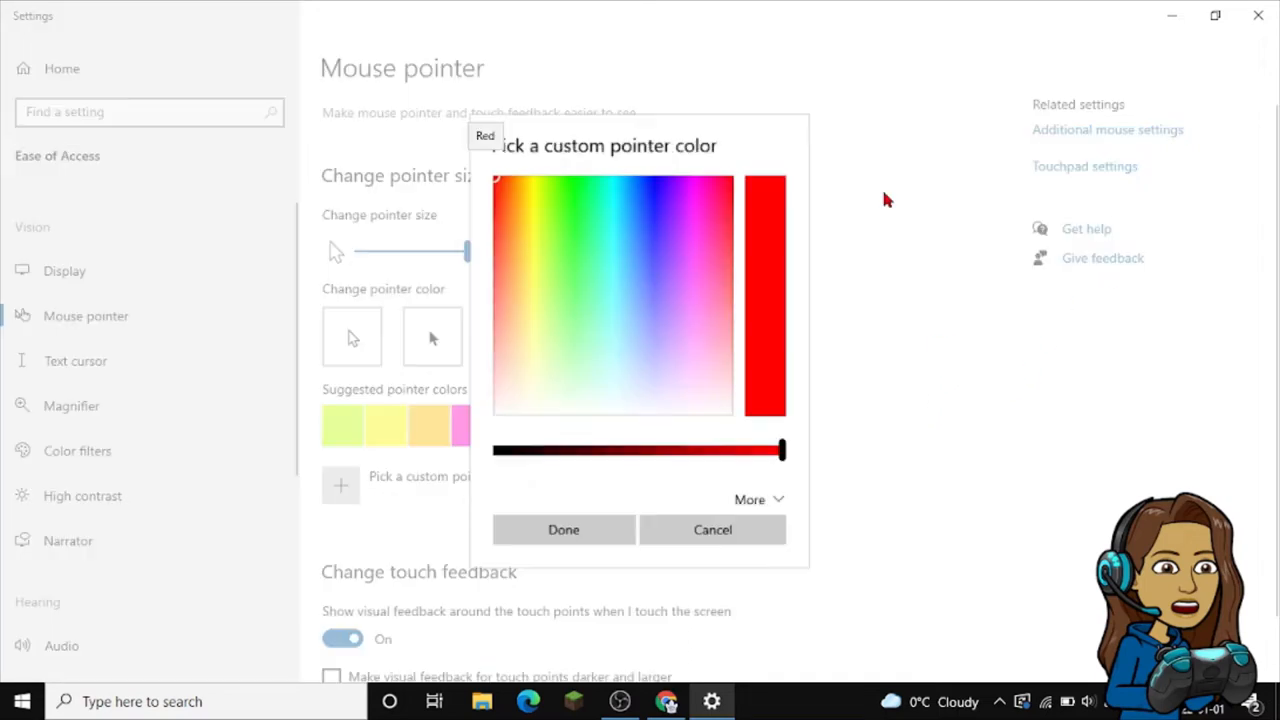
{"action": "left_click", "coordinate": [664, 178]}
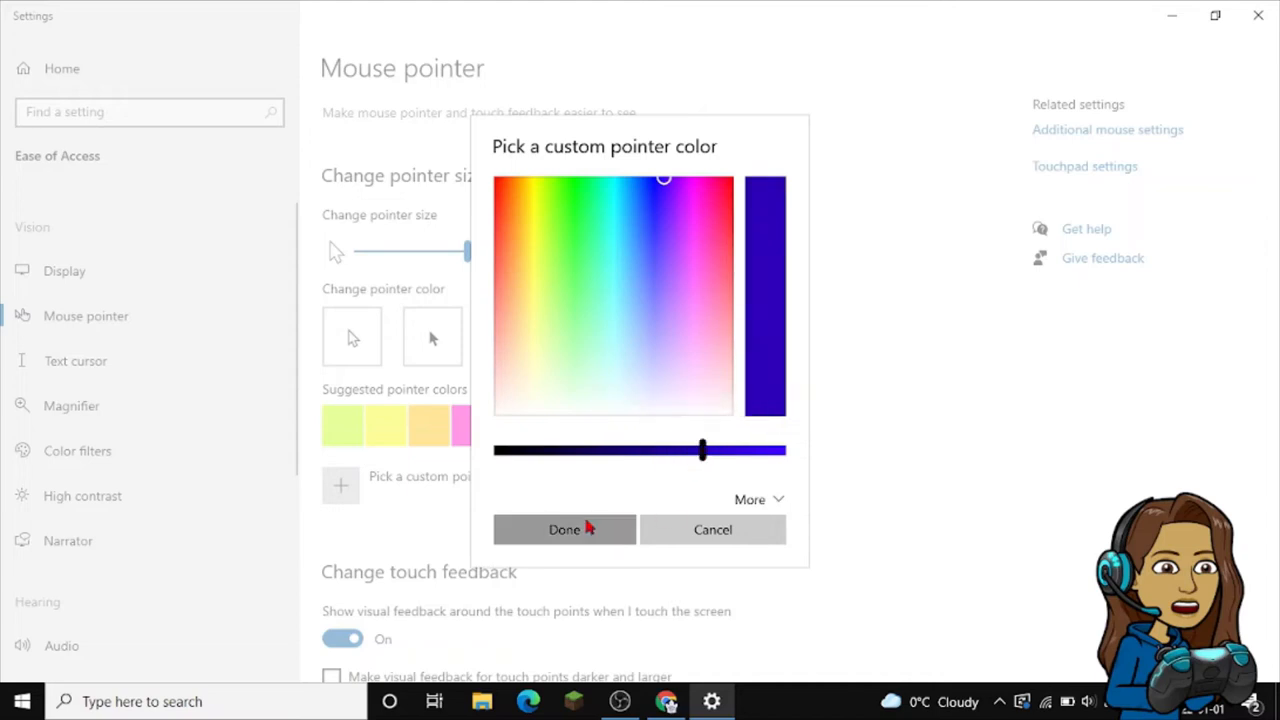
{"action": "left_click", "coordinate": [564, 528]}
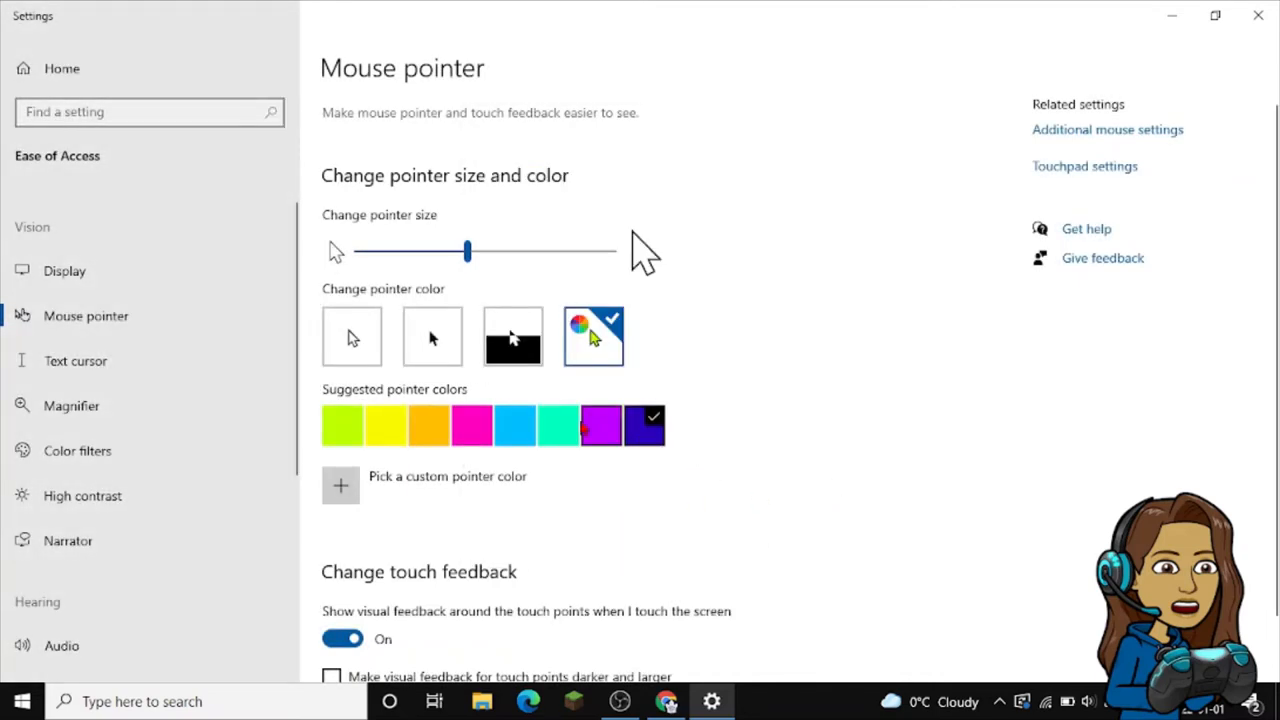
{"action": "left_click", "coordinate": [352, 336]}
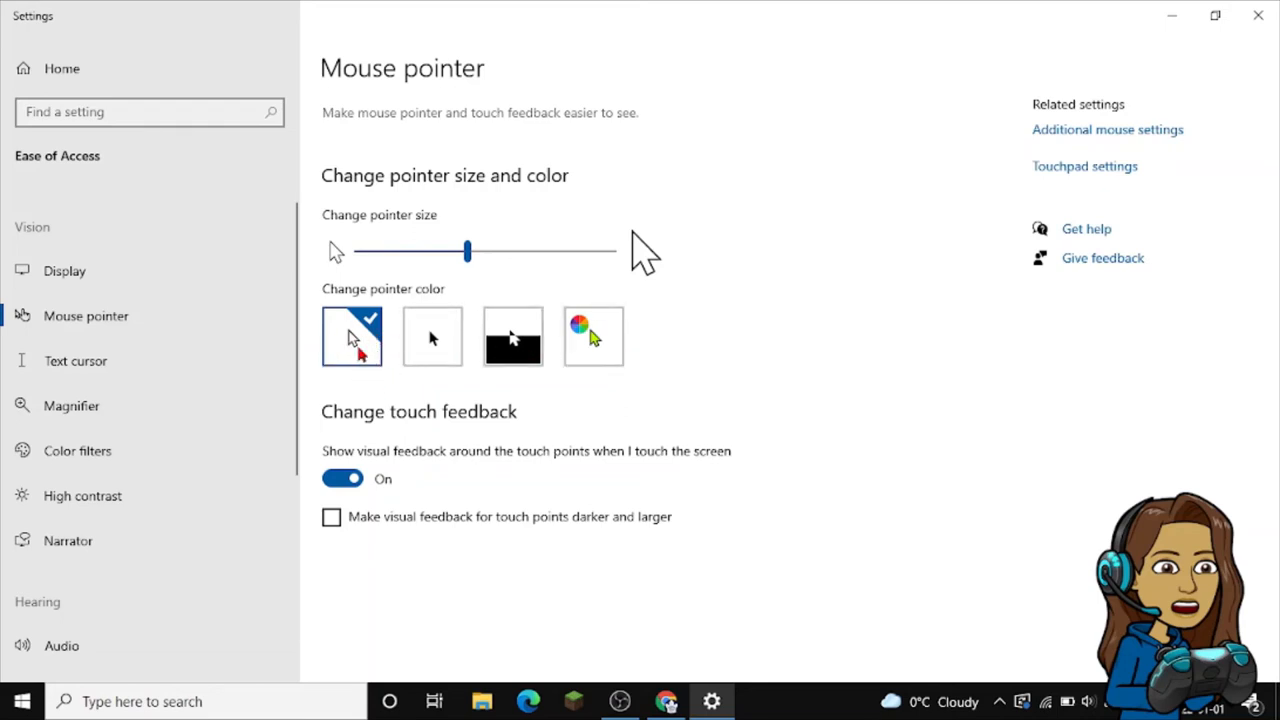
Set the pointer to size 1, try black and inverted styles, then choose the custom colour option
{"action": "left_click_drag", "start_coordinate": [468, 252], "coordinate": [358, 252]}
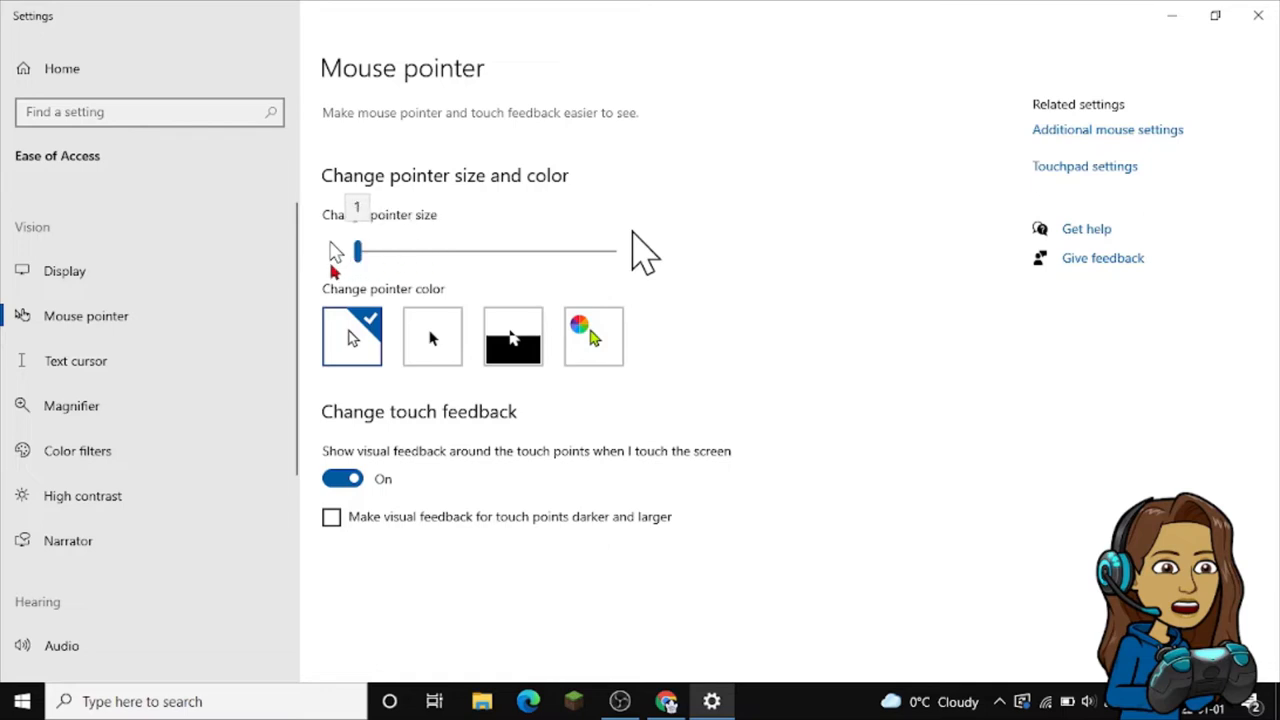
{"action": "left_click", "coordinate": [432, 336]}
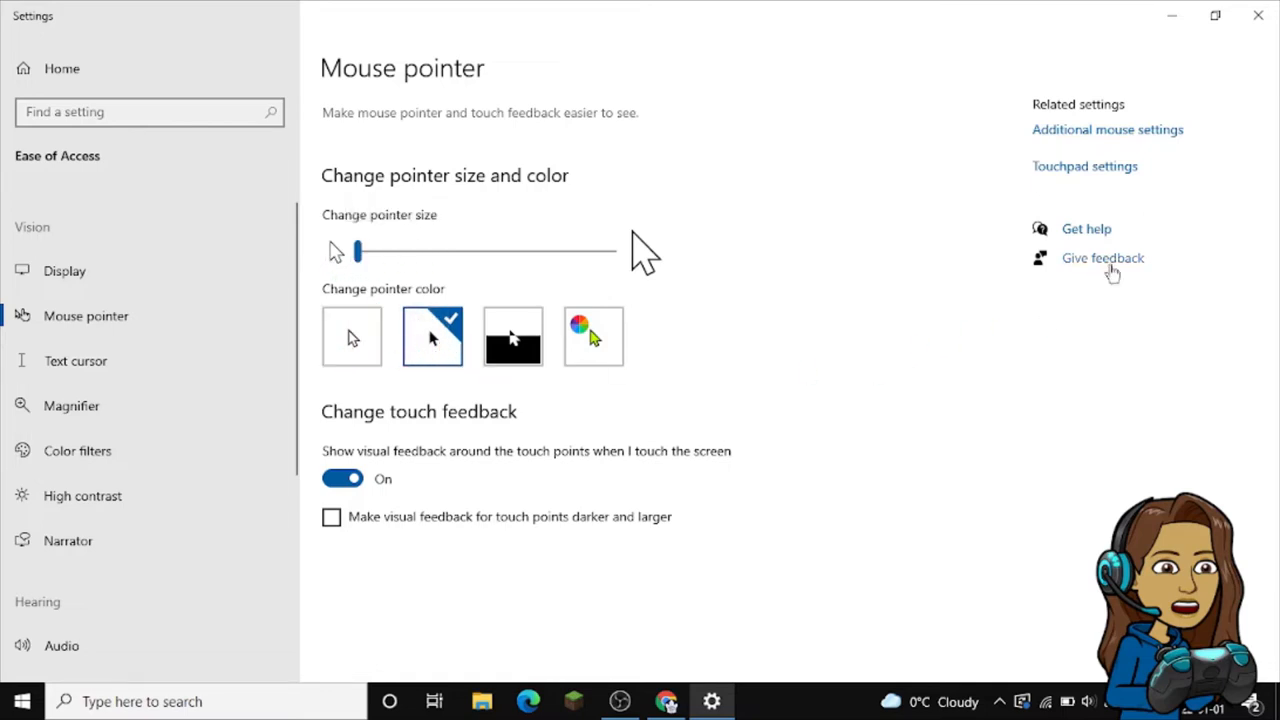
{"action": "left_click", "coordinate": [512, 336]}
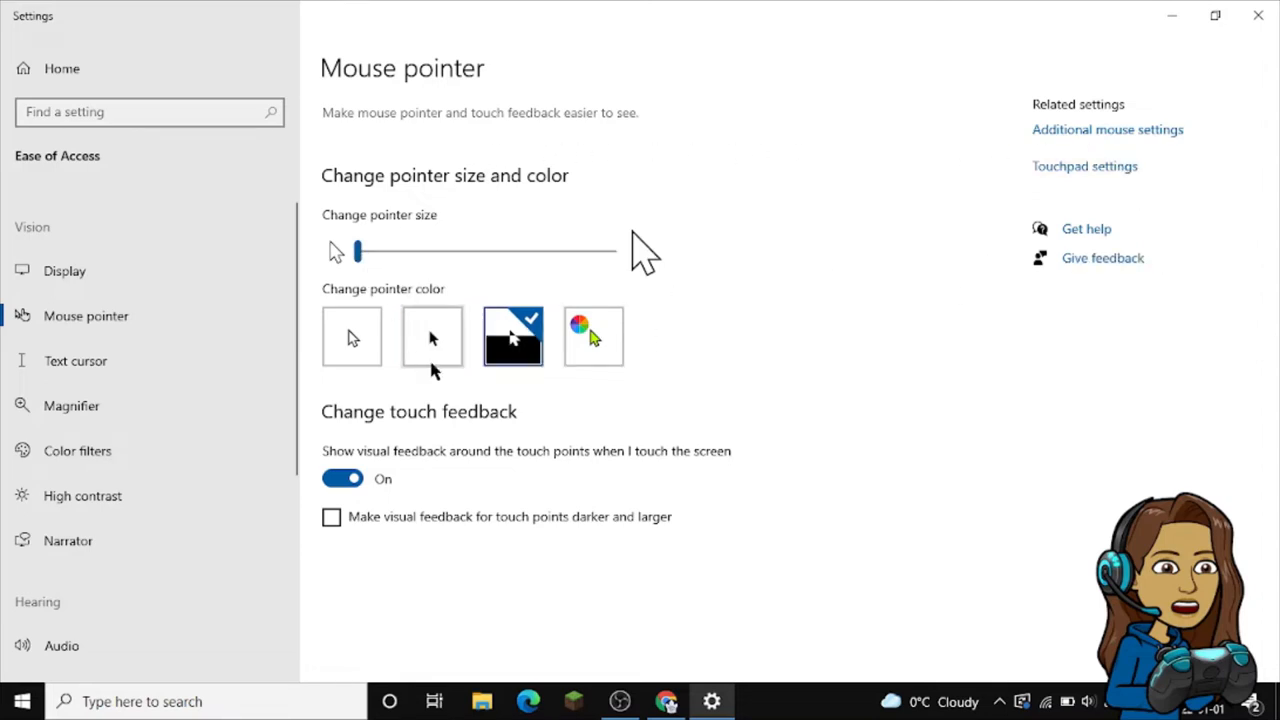
{"action": "mouse_move", "coordinate": [432, 336]}
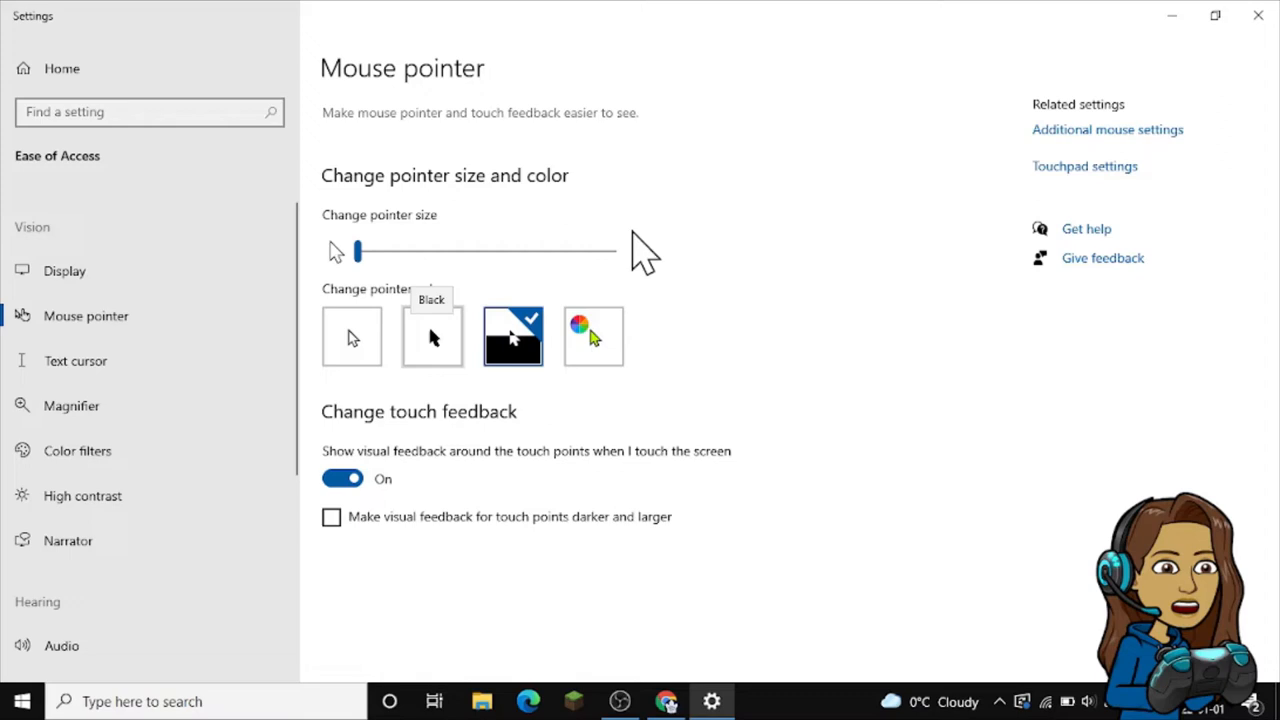
{"action": "mouse_move", "coordinate": [1024, 270]}
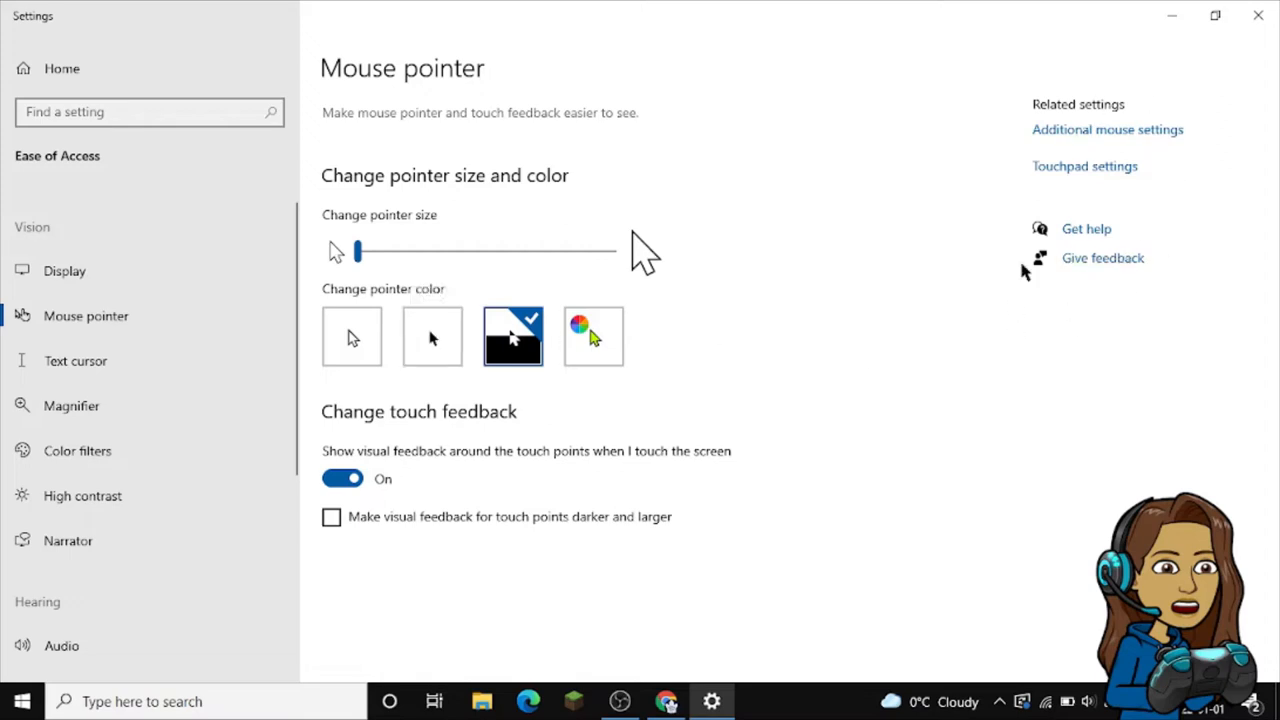
{"action": "mouse_move", "coordinate": [668, 414]}
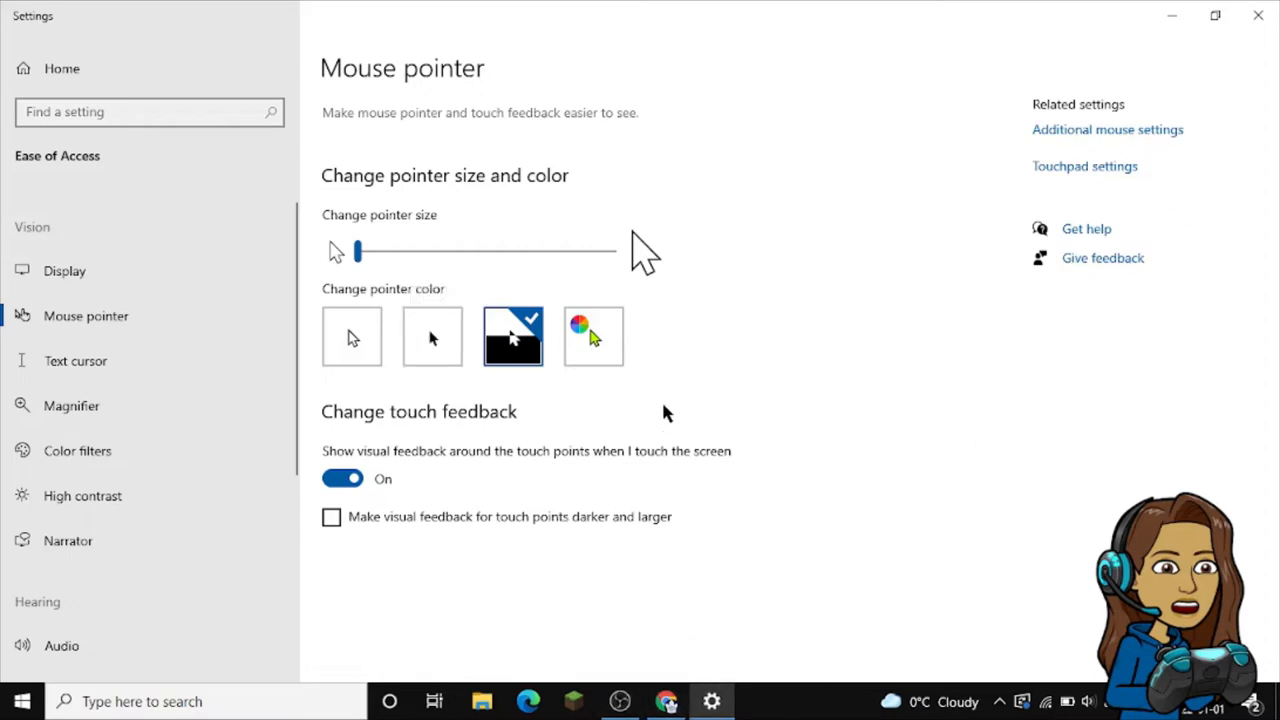
{"action": "left_click", "coordinate": [592, 336]}
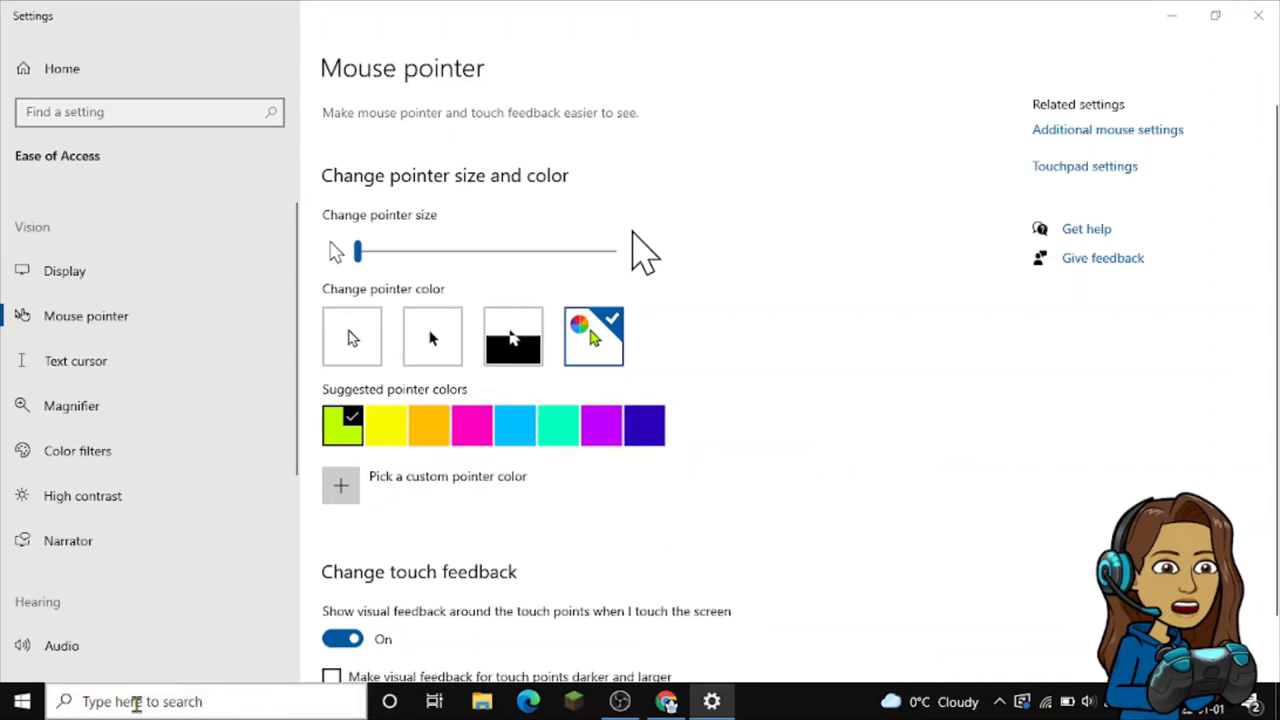
Search the taskbar for 'con' and launch Control Panel
{"action": "left_click", "coordinate": [140, 700]}
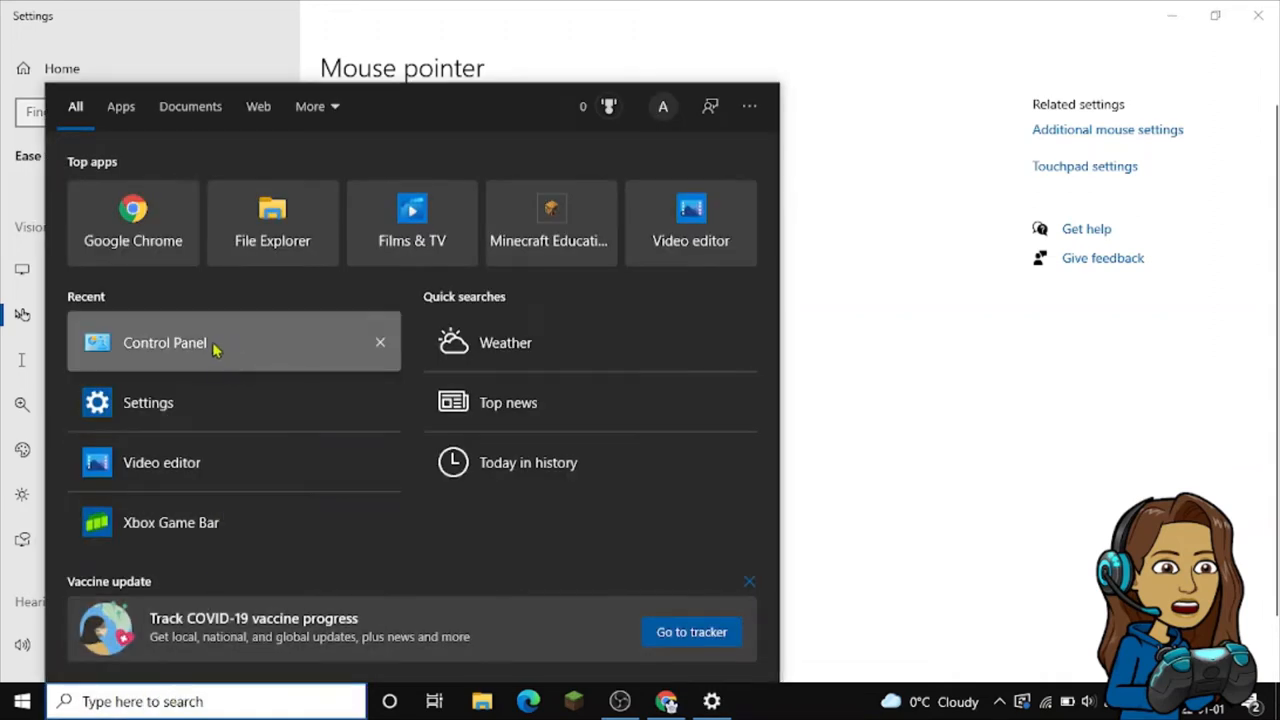
{"action": "type", "text": "control"}
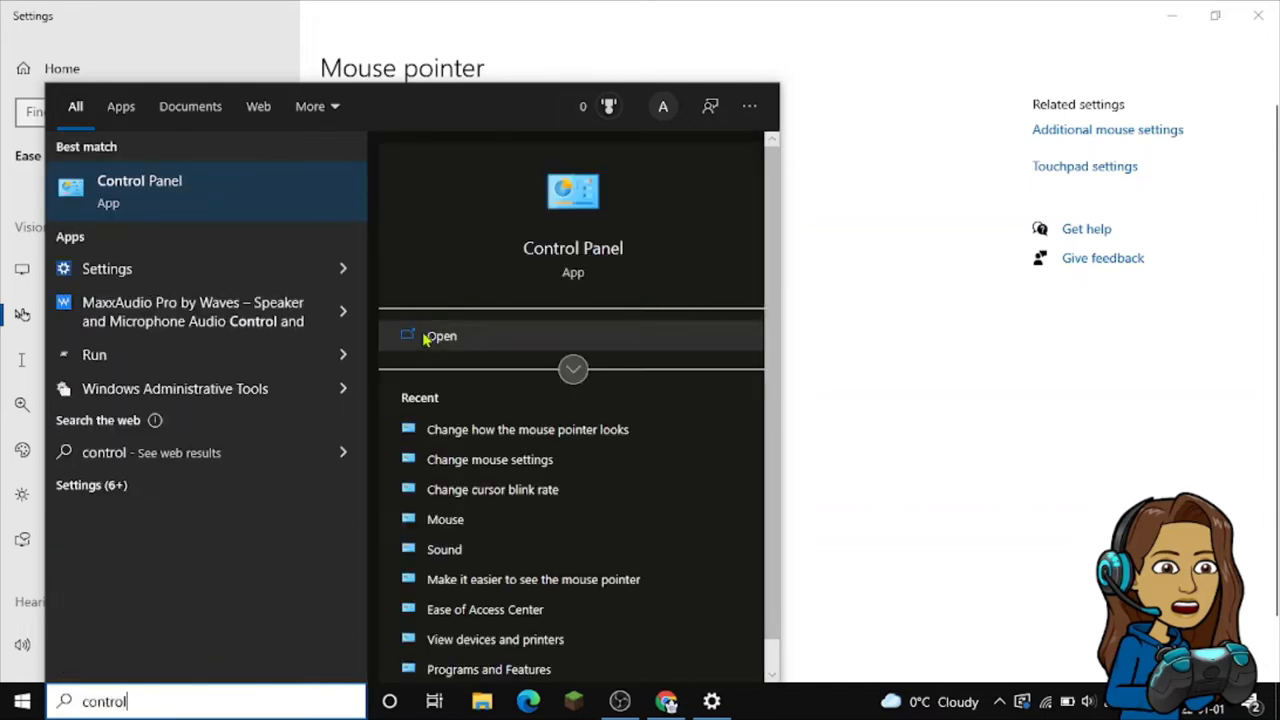
{"action": "left_click", "coordinate": [440, 336]}
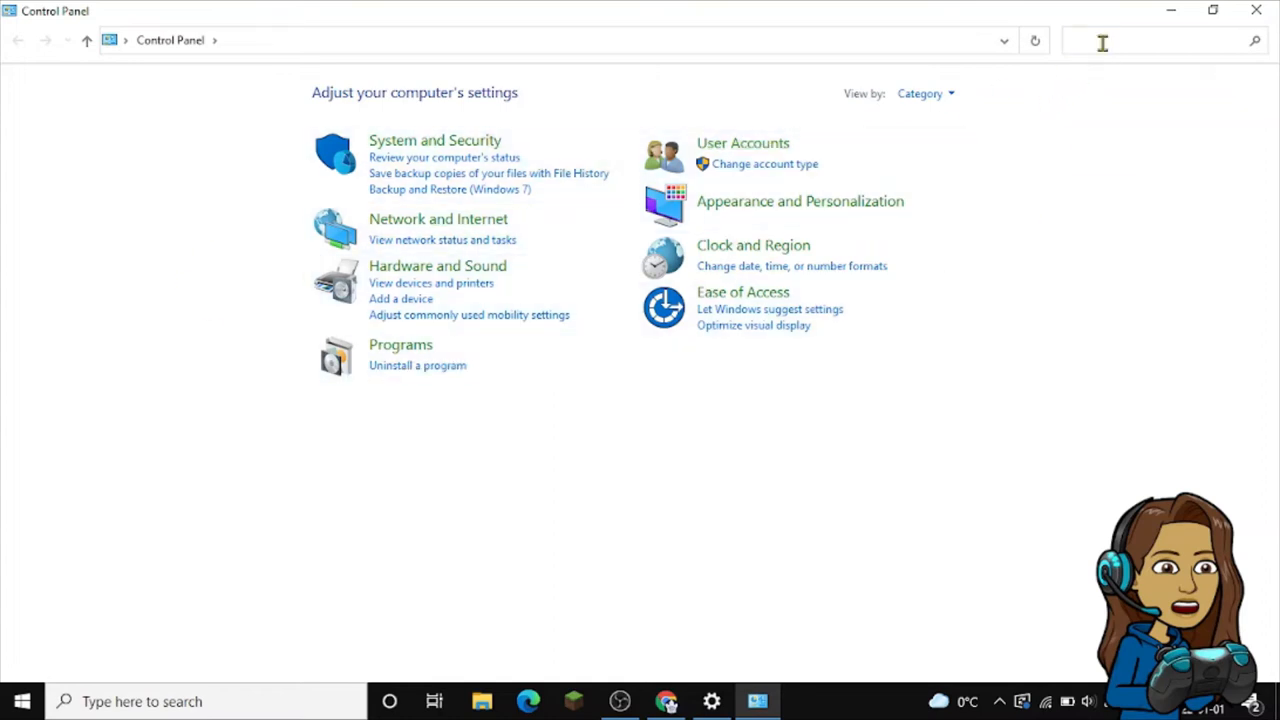
Search Control Panel for 'mouse' and open Mouse Properties pointer settings
{"action": "type", "text": "m"}
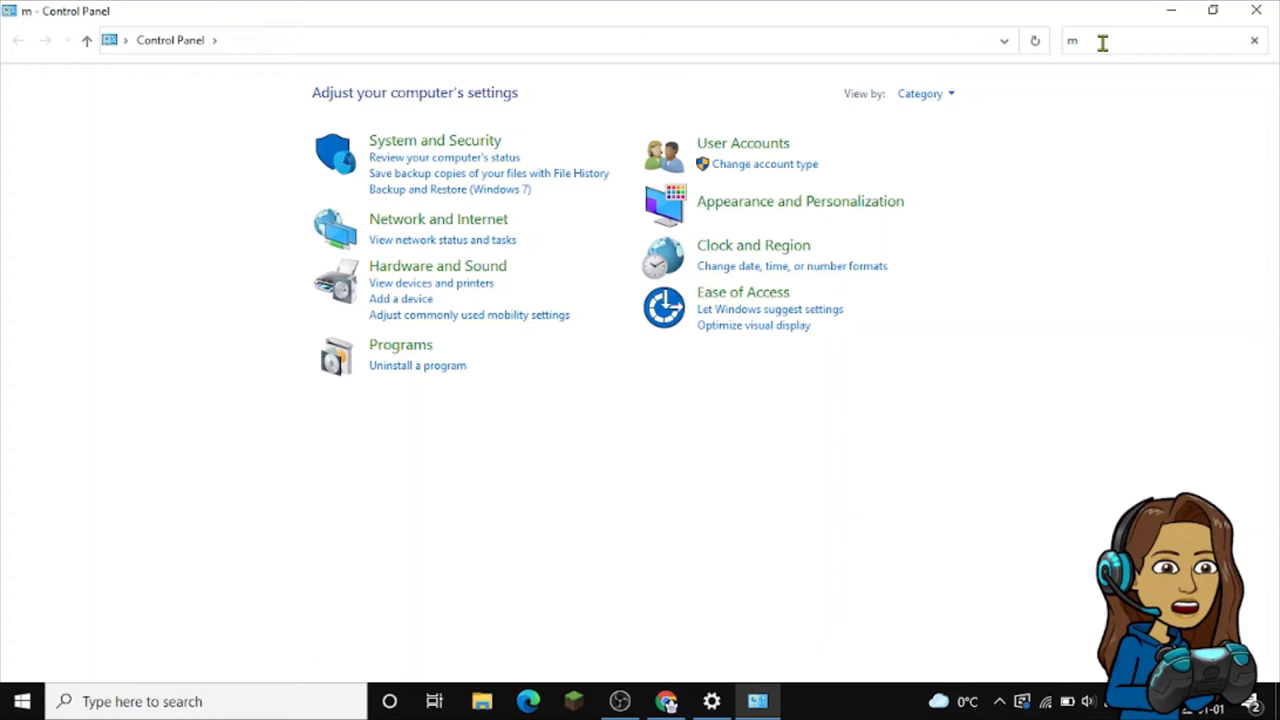
{"action": "type", "text": "ouse"}
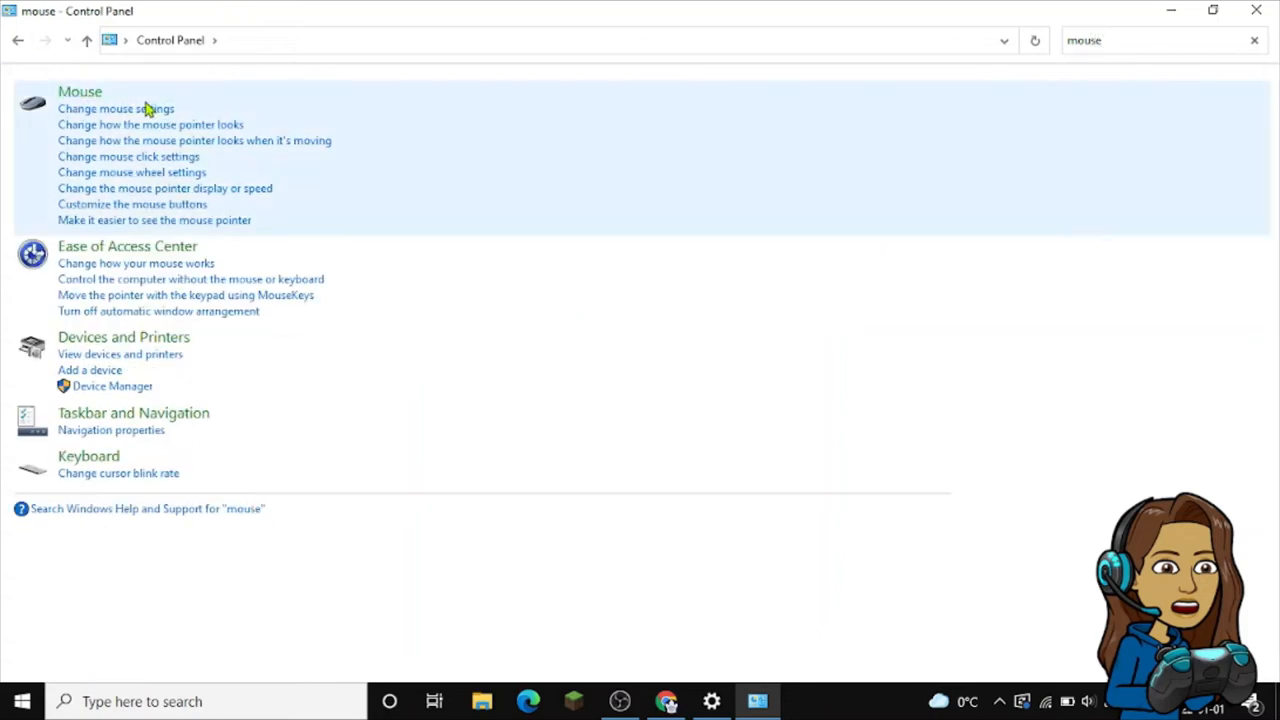
{"action": "mouse_move", "coordinate": [132, 124]}
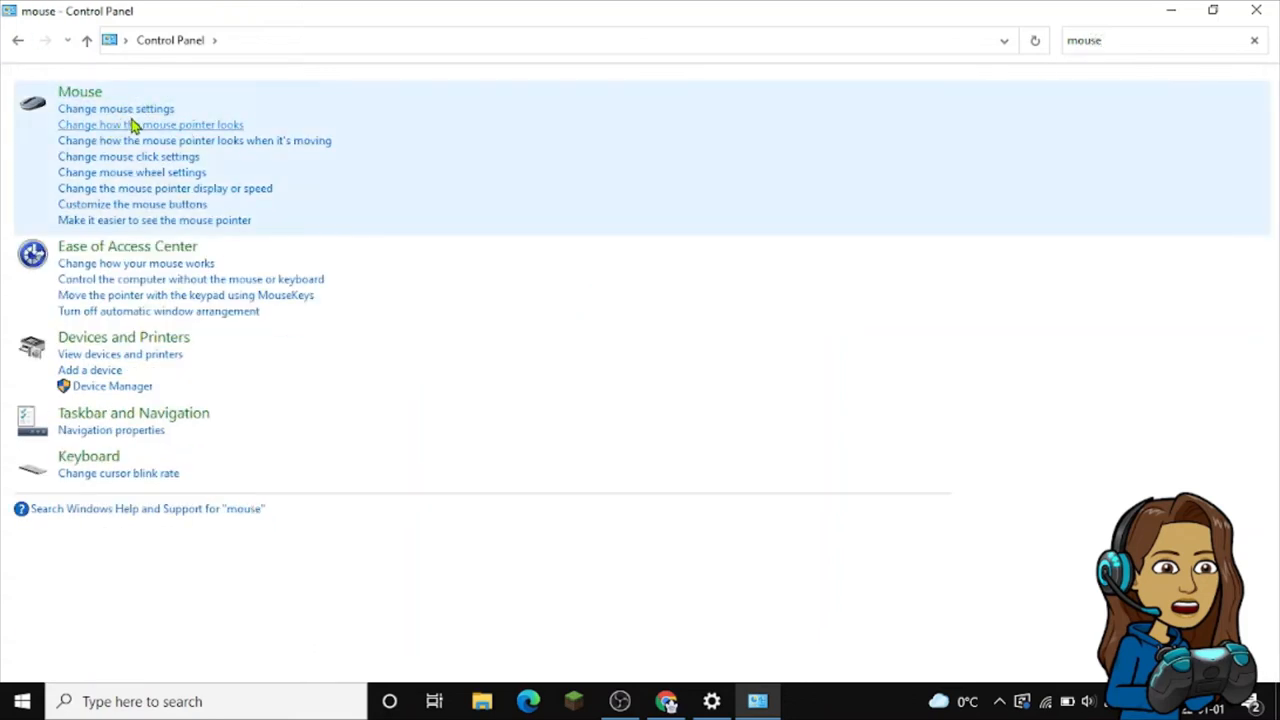
{"action": "left_click", "coordinate": [150, 124]}
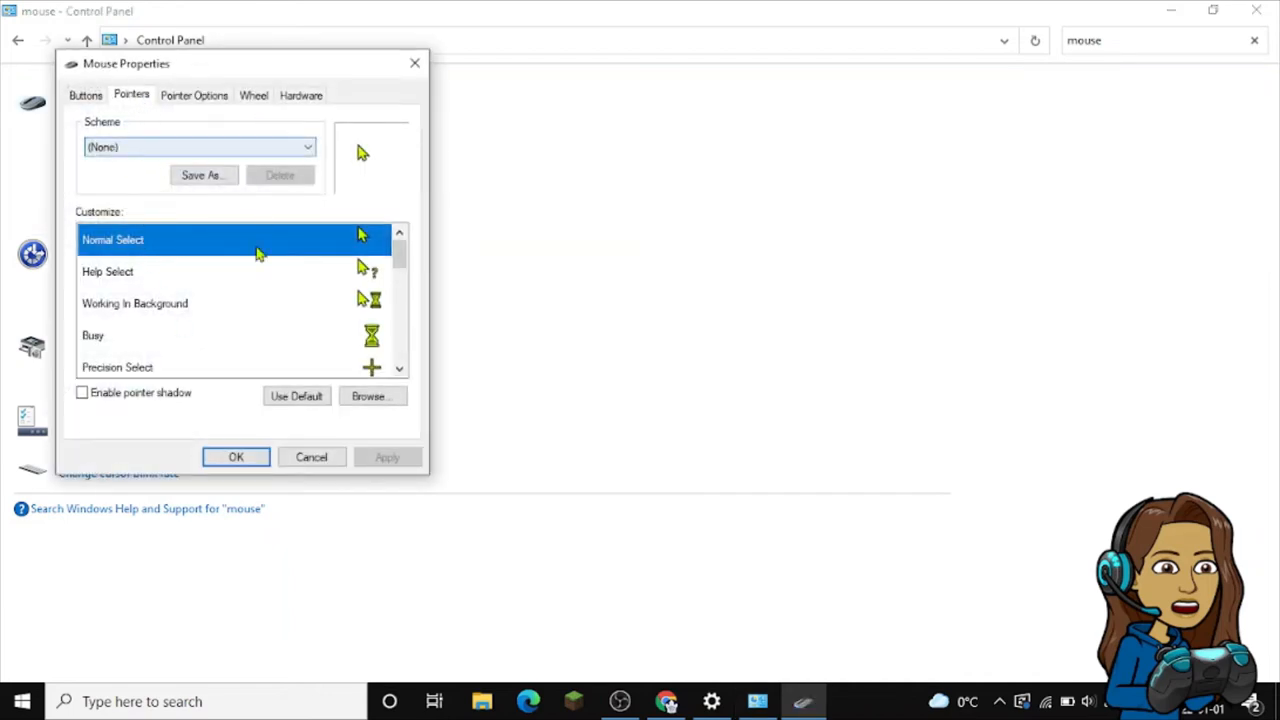
{"action": "mouse_move", "coordinate": [304, 282]}
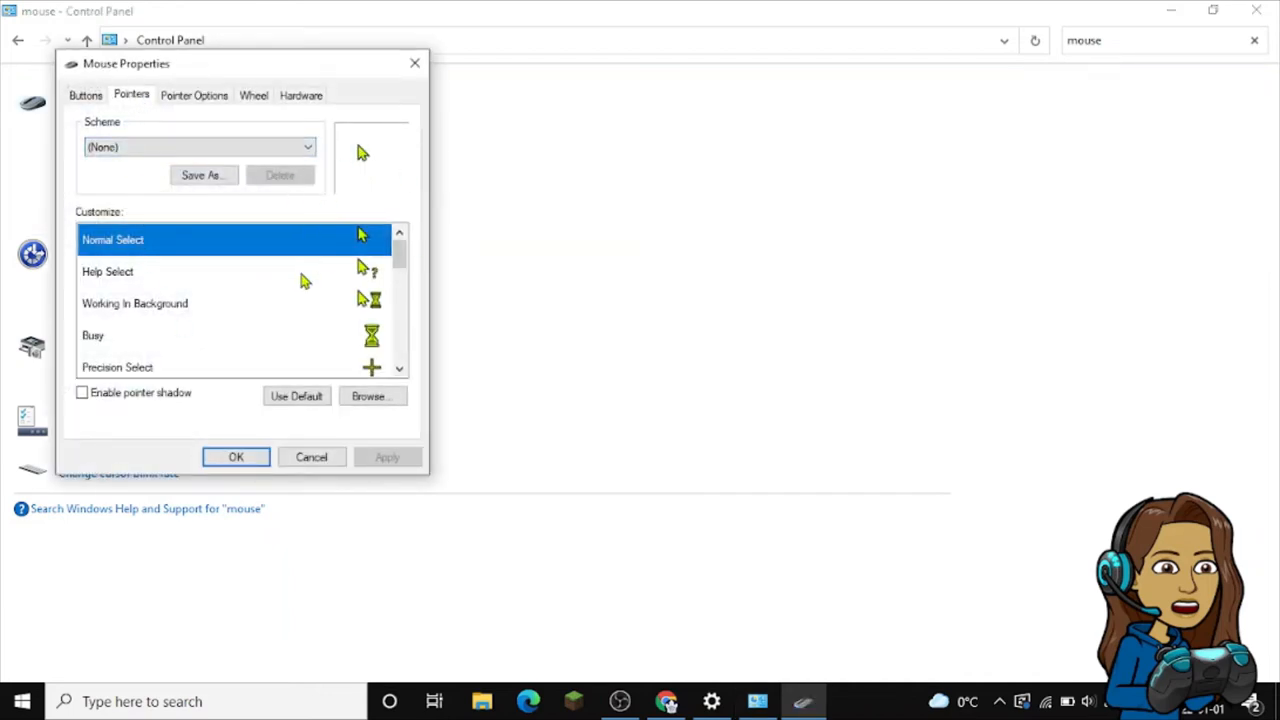
{"action": "mouse_move", "coordinate": [290, 270]}
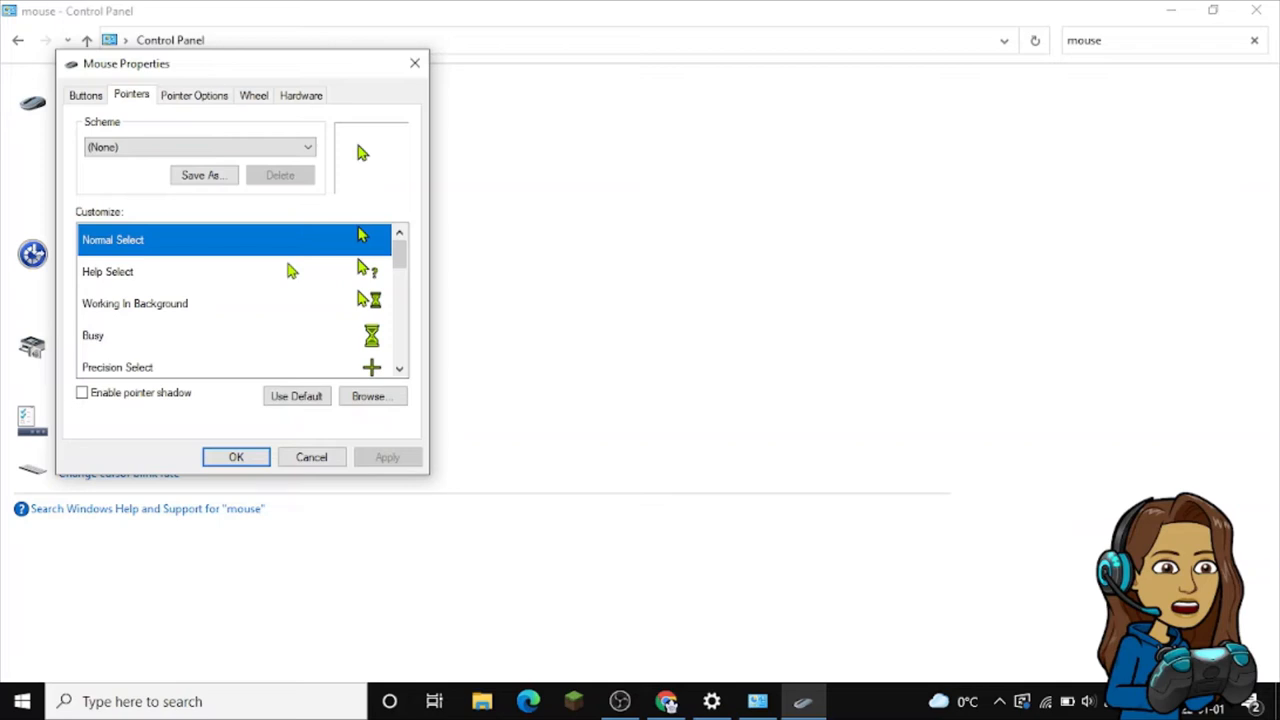
{"action": "mouse_move", "coordinate": [296, 270]}
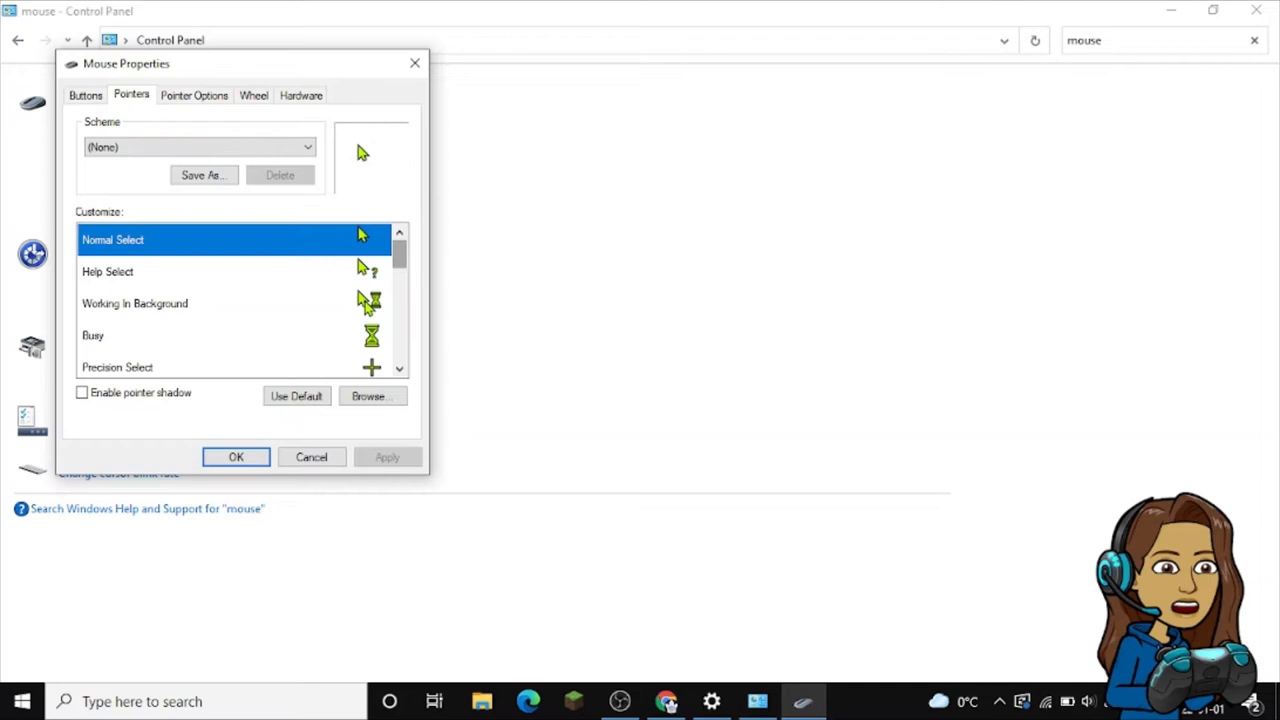
Select the Link Select pointer and browse for a replacement cursor file
{"action": "scroll", "scroll_direction": "down", "scroll_amount": 3}
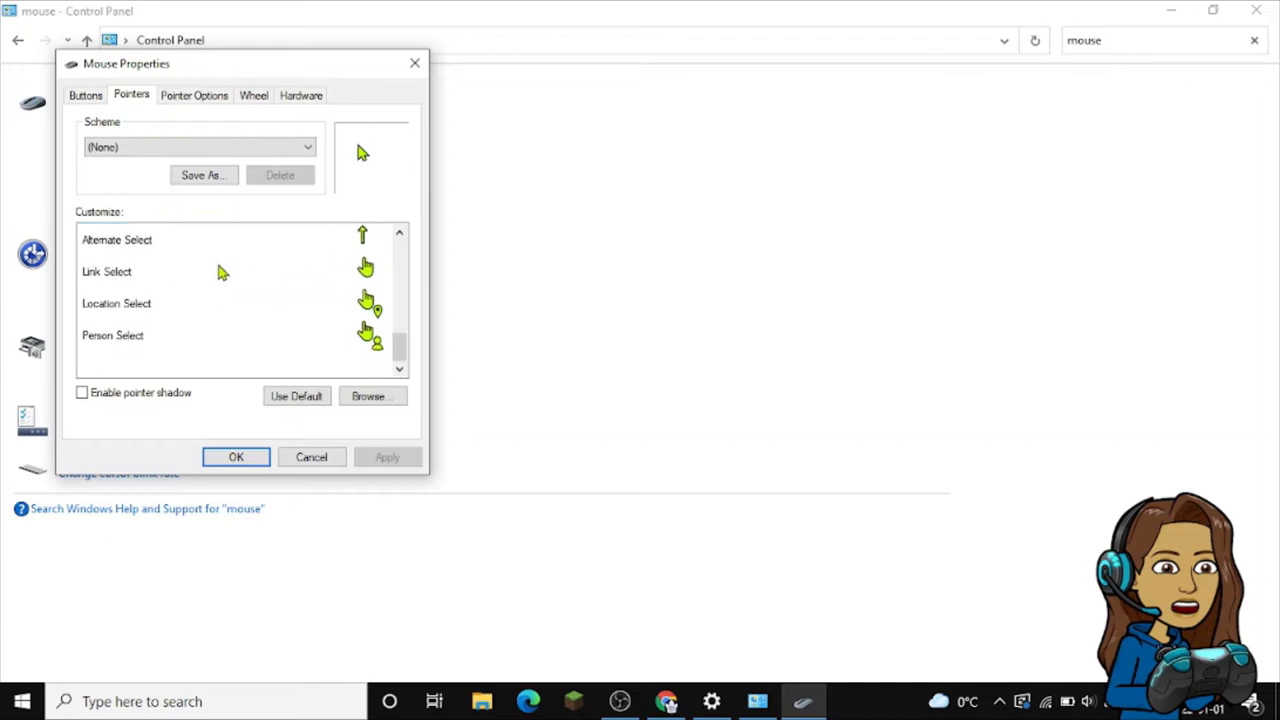
{"action": "left_click", "coordinate": [106, 272]}
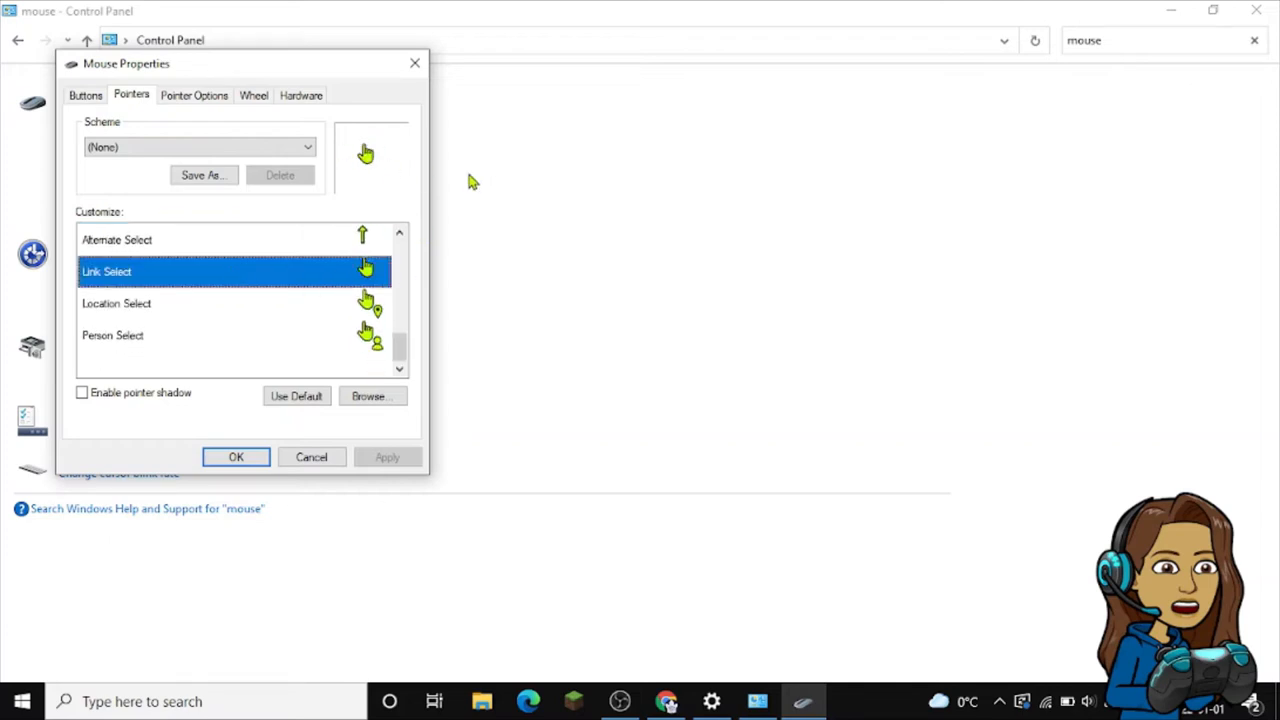
{"action": "mouse_move", "coordinate": [384, 164]}
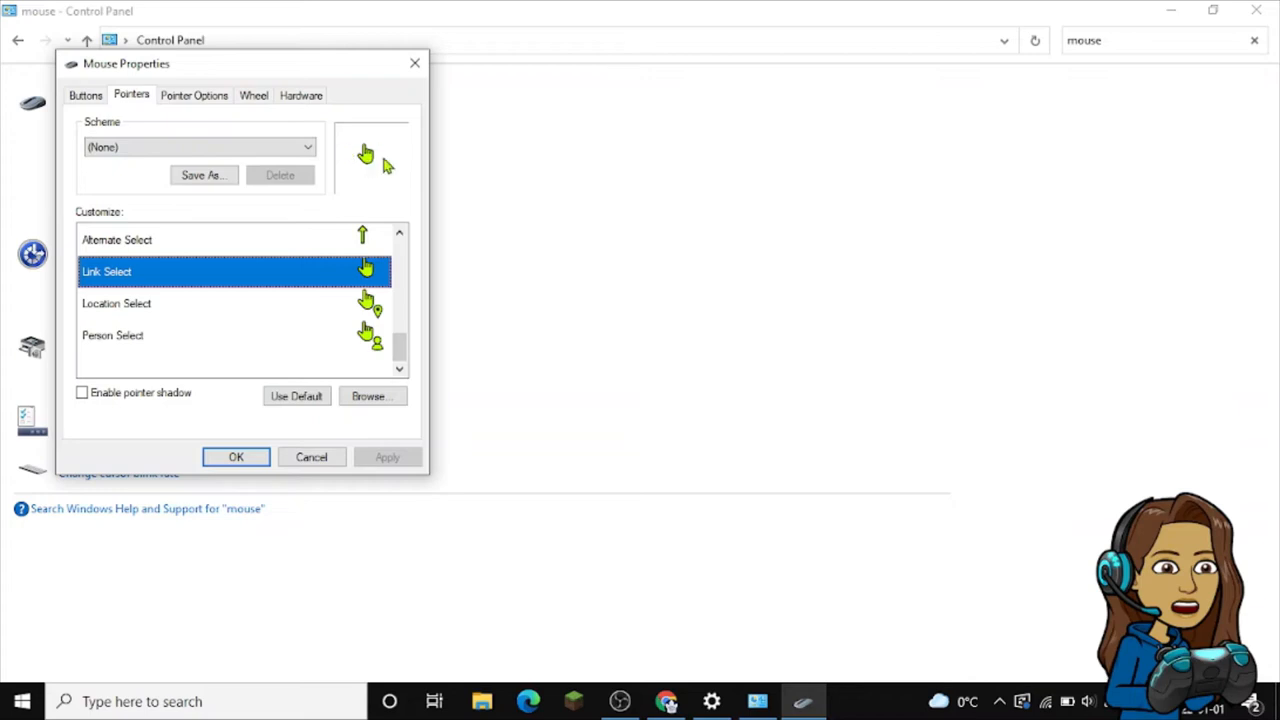
{"action": "mouse_move", "coordinate": [380, 168]}
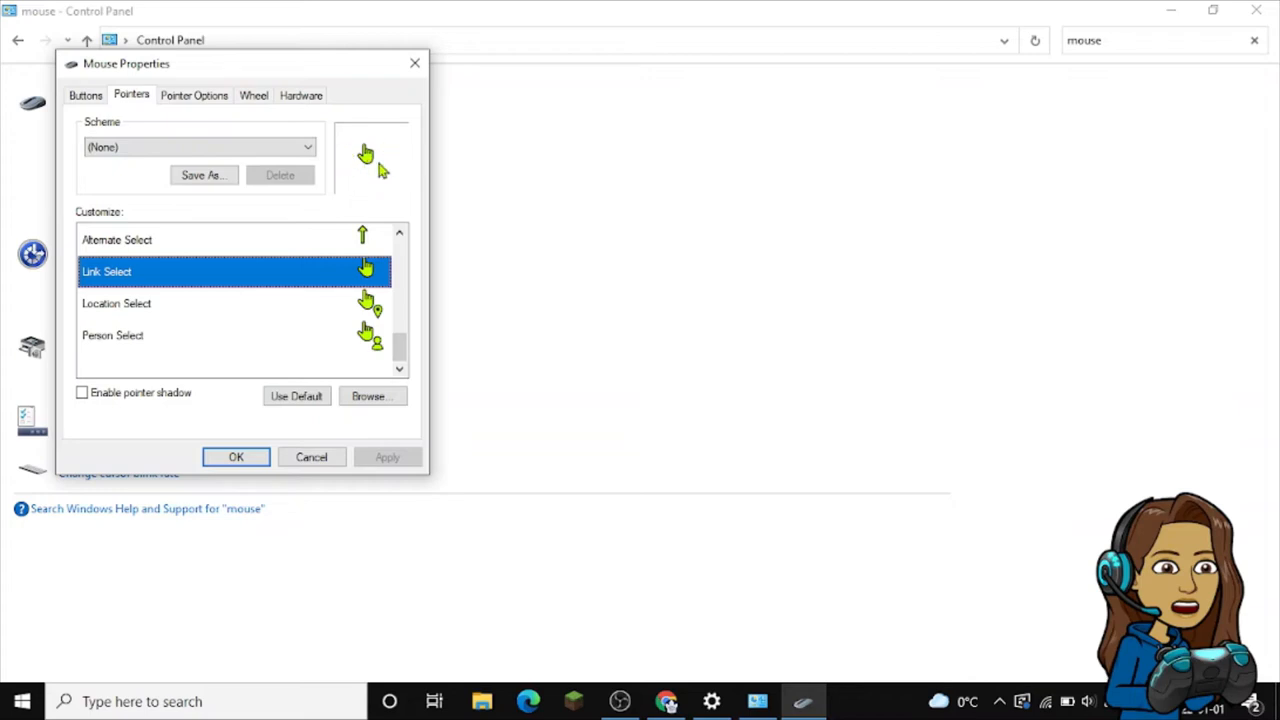
{"action": "mouse_move", "coordinate": [220, 280]}
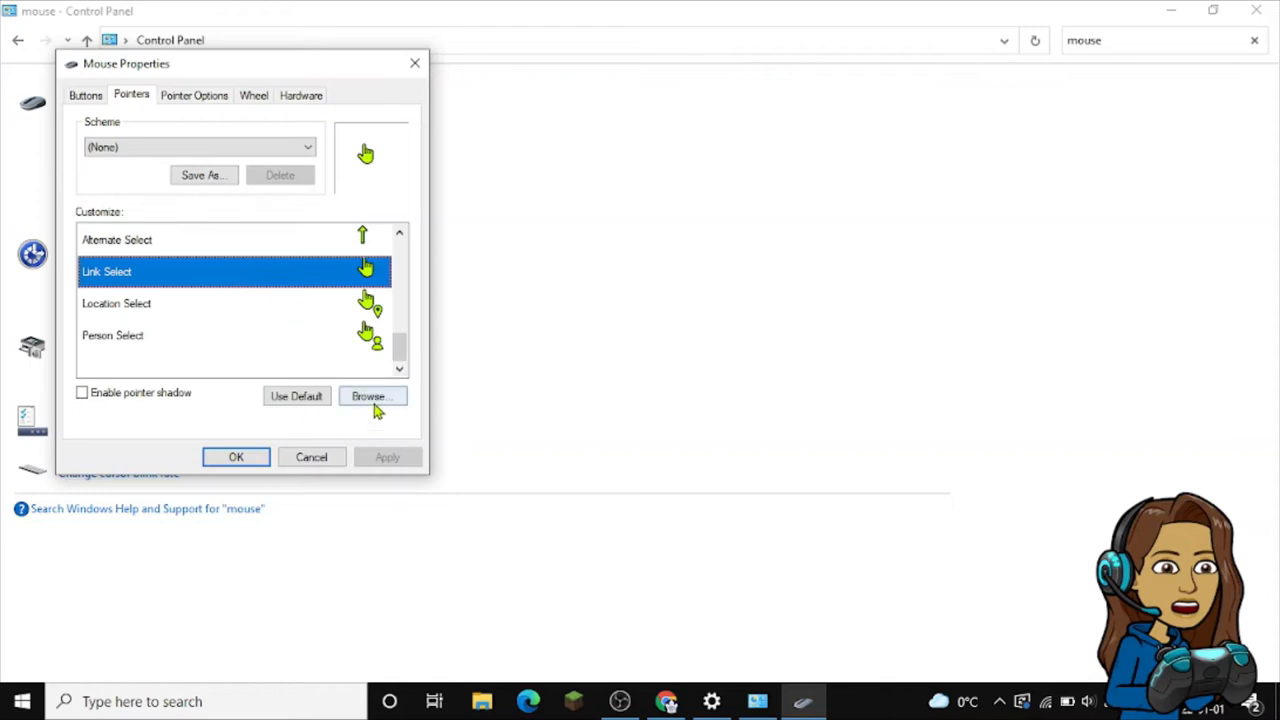
{"action": "left_click", "coordinate": [372, 396]}
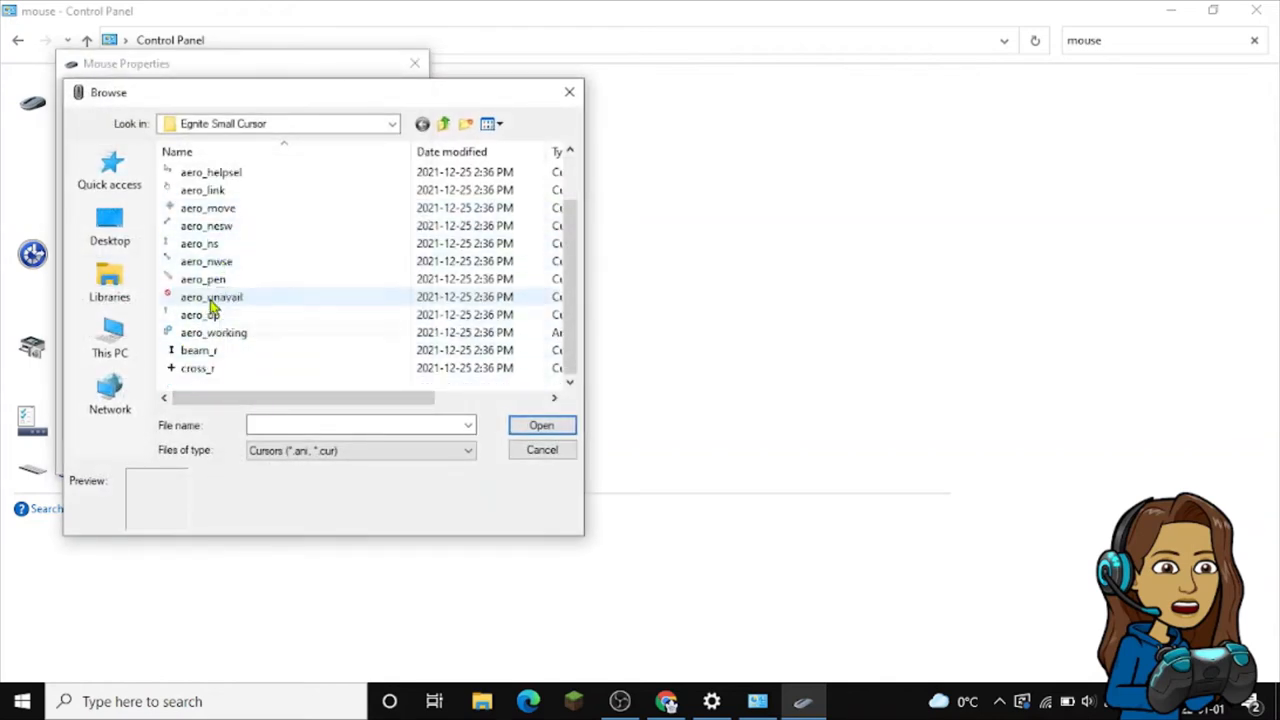
From the Egnite Small Cursor folder, load aero_unavail as the Link Select pointer
{"action": "scroll", "scroll_direction": "up", "scroll_amount": 3}
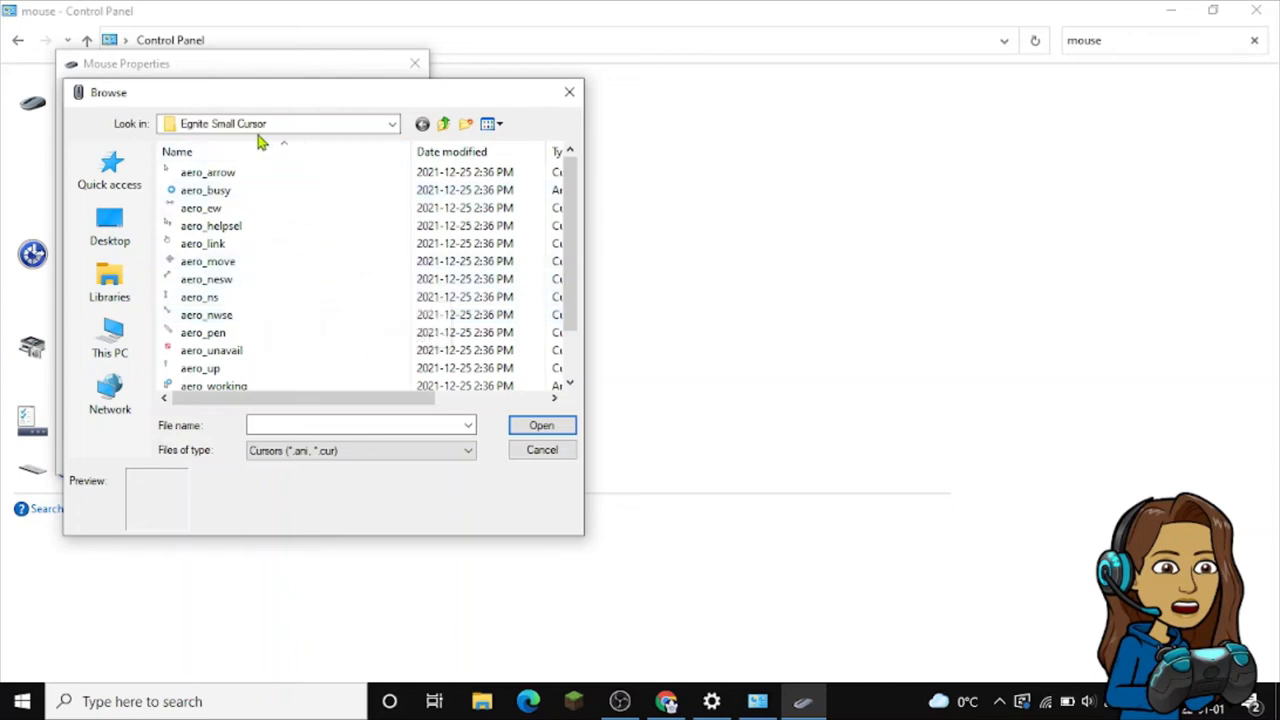
{"action": "left_click", "coordinate": [390, 124]}
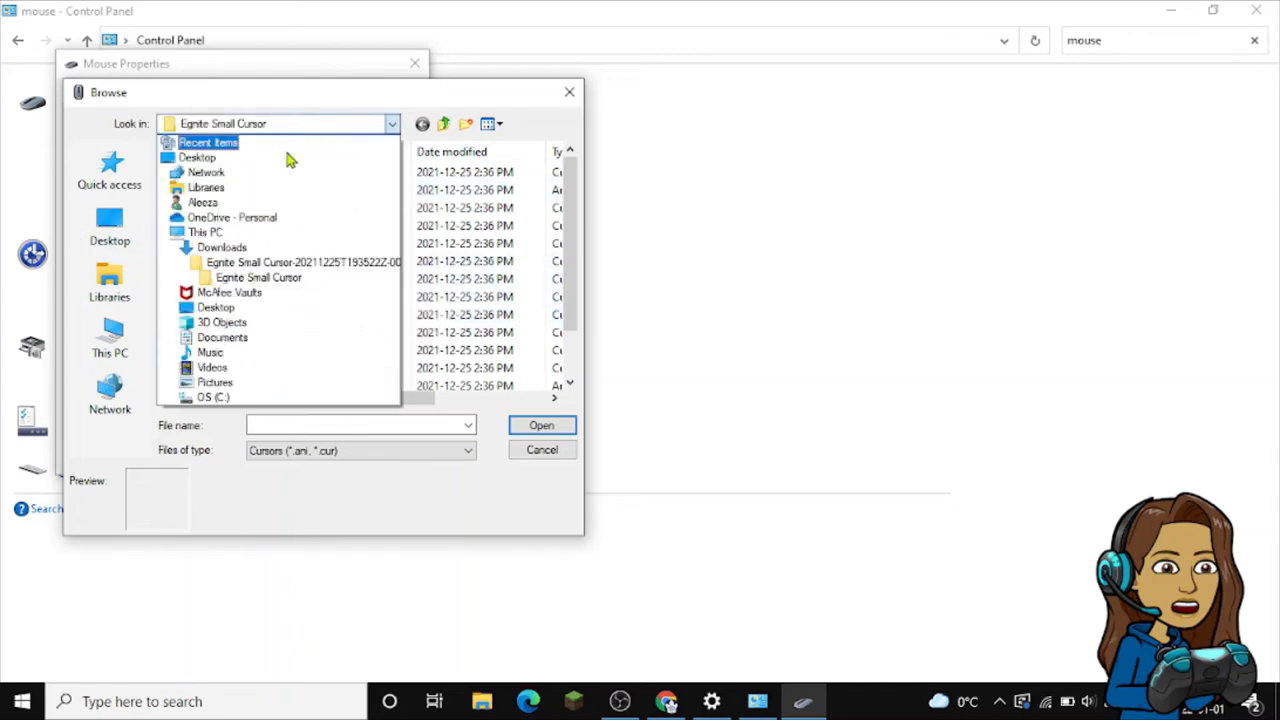
{"action": "mouse_move", "coordinate": [356, 232]}
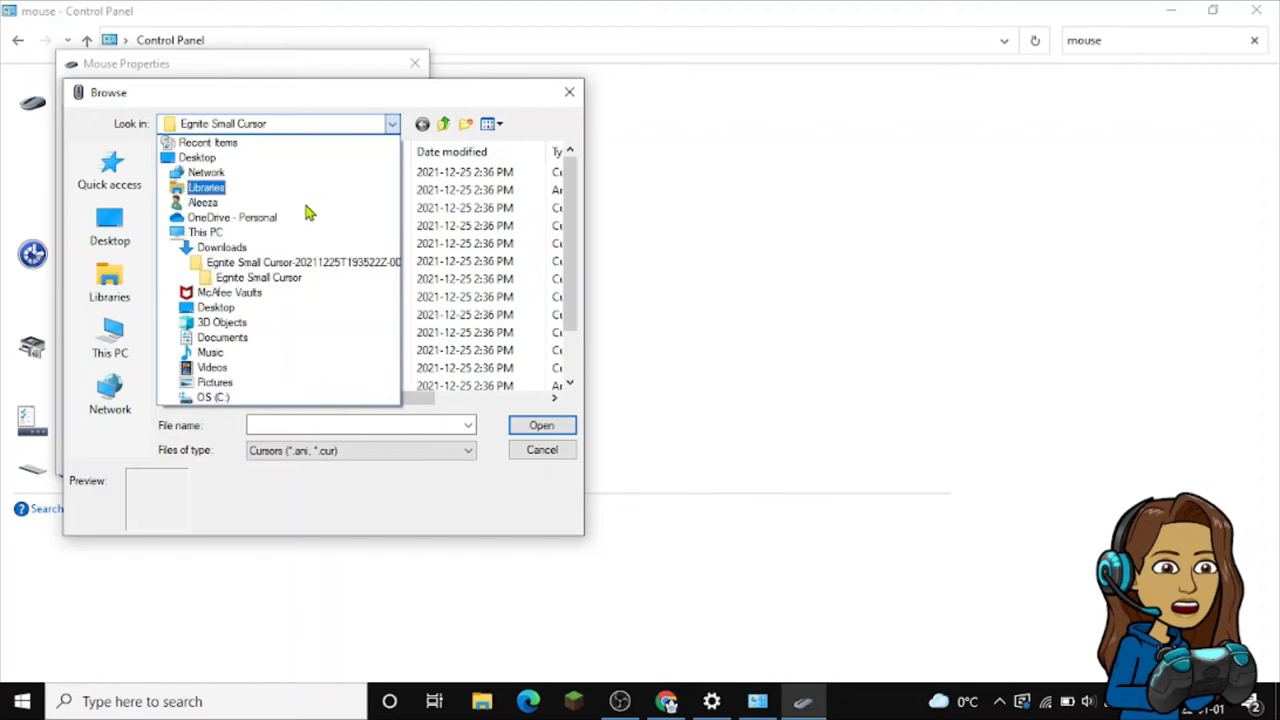
{"action": "left_click", "coordinate": [258, 276]}
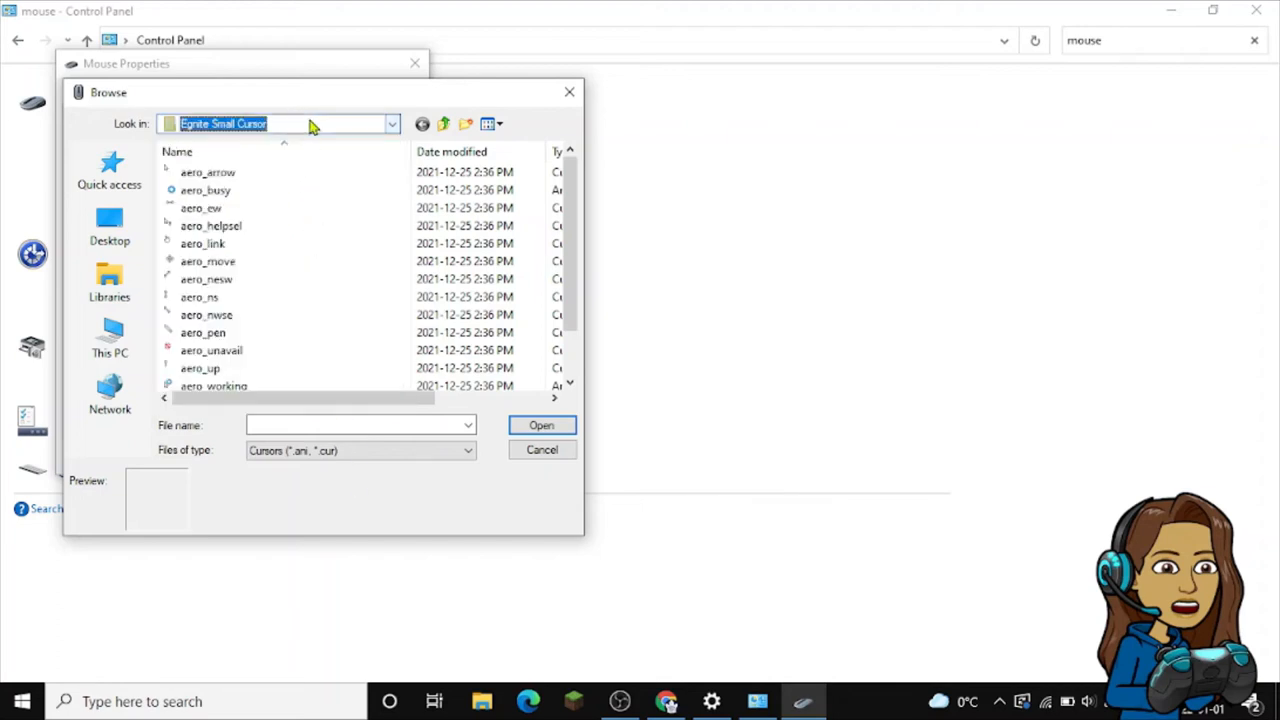
{"action": "left_click", "coordinate": [392, 124]}
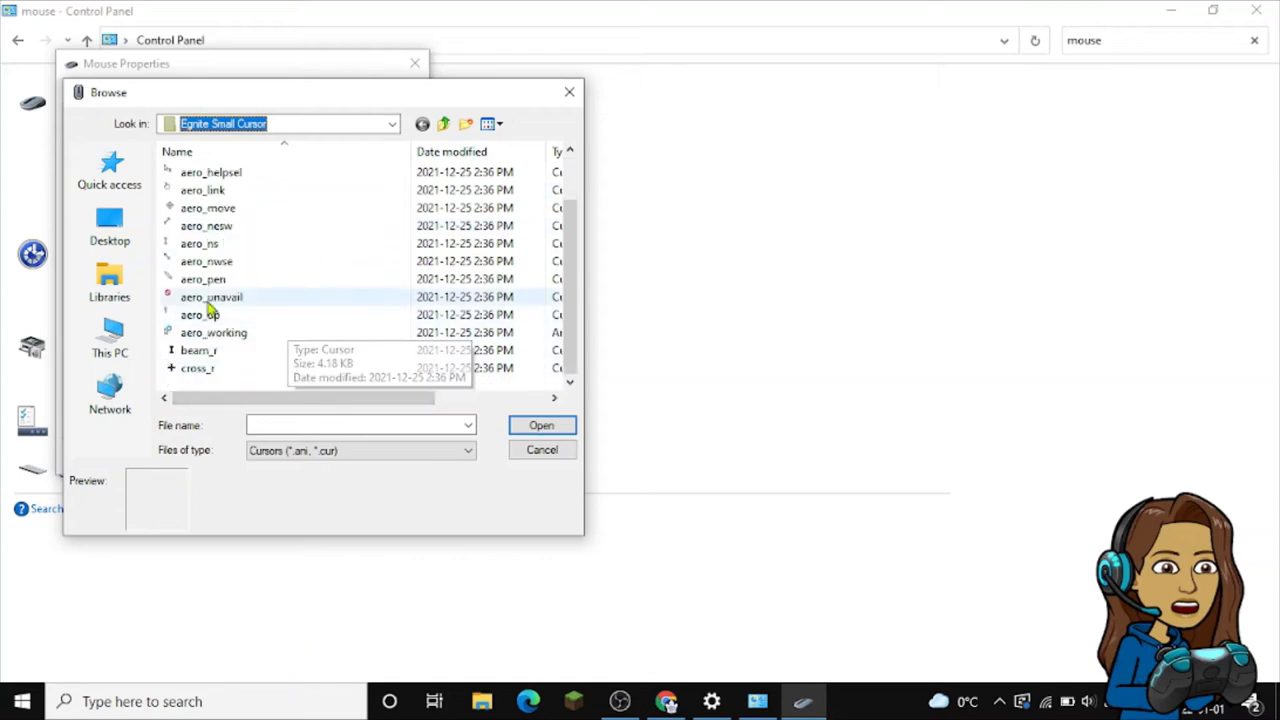
{"action": "left_click", "coordinate": [212, 296]}
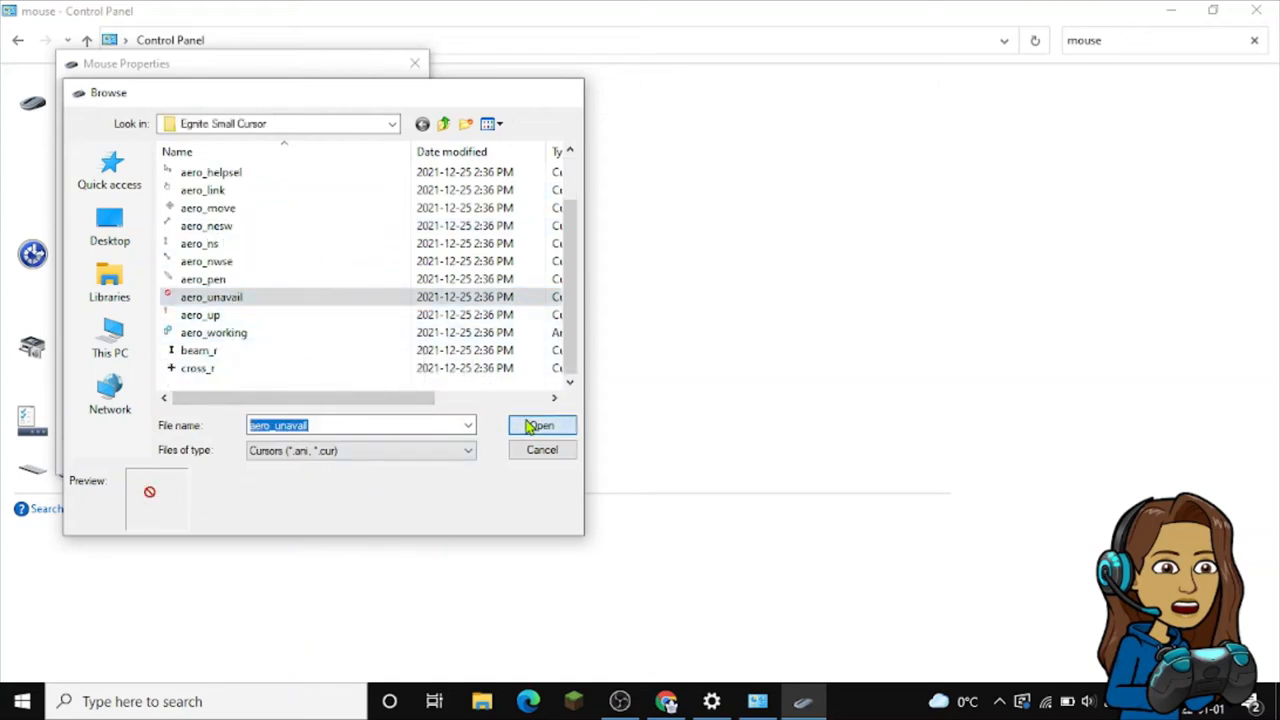
{"action": "left_click", "coordinate": [540, 424]}
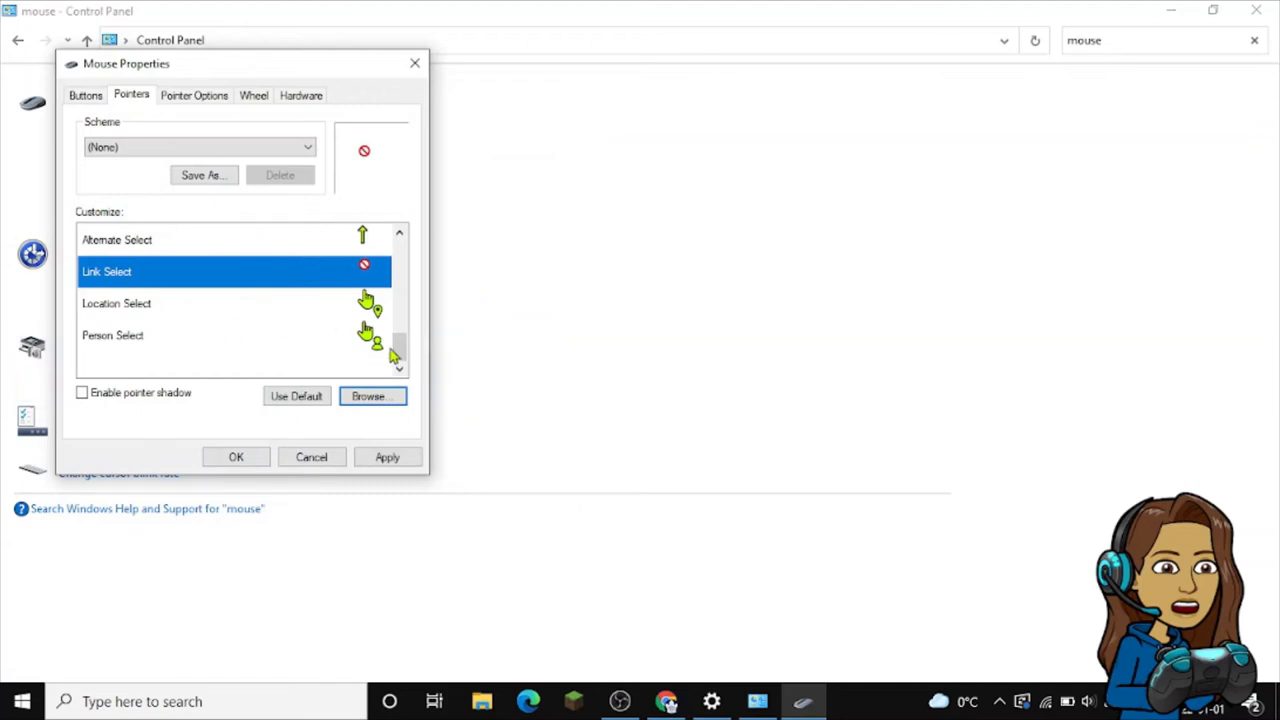
{"action": "mouse_move", "coordinate": [200, 424]}
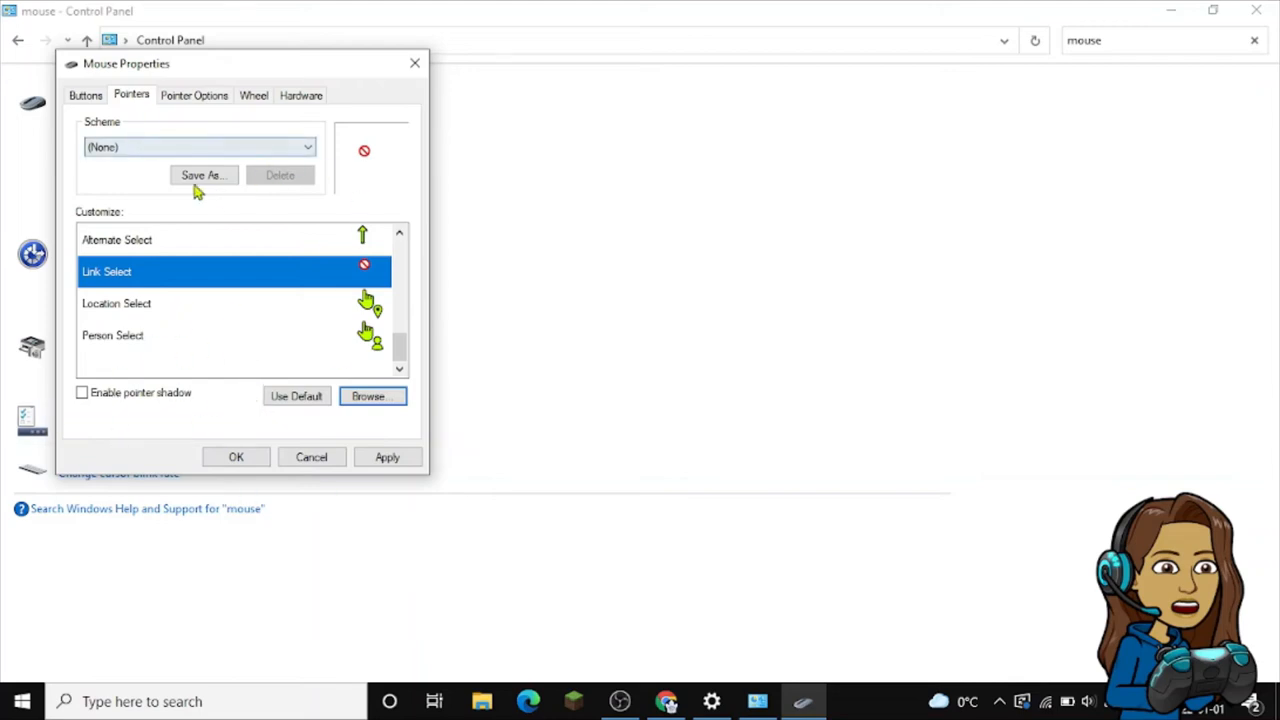
{"action": "mouse_move", "coordinate": [244, 316]}
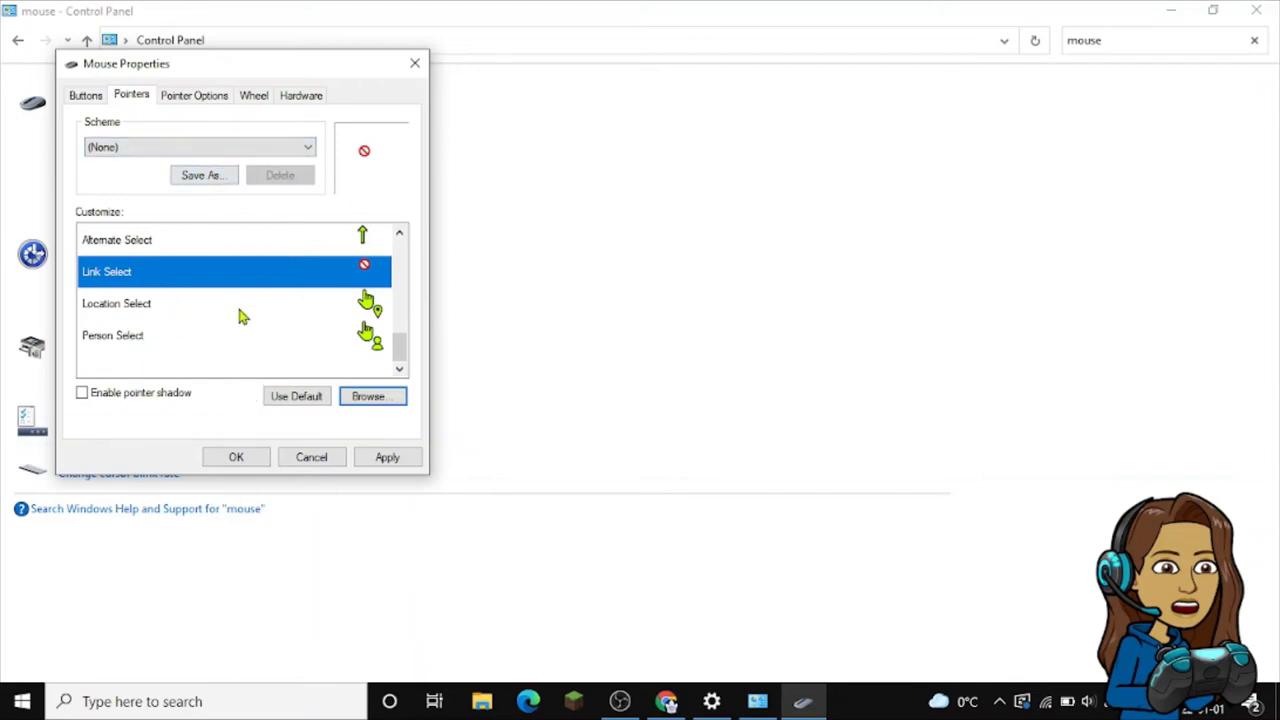
{"action": "left_click", "coordinate": [388, 456]}
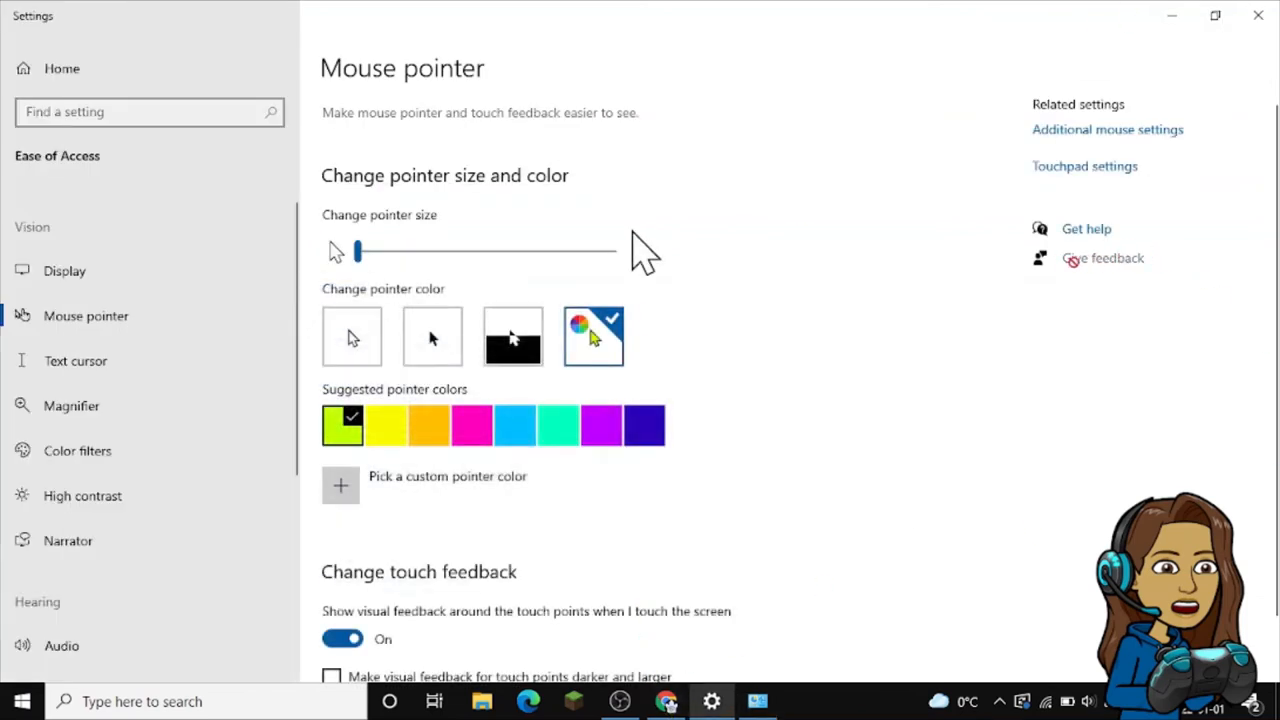
{"action": "mouse_move", "coordinate": [930, 156]}
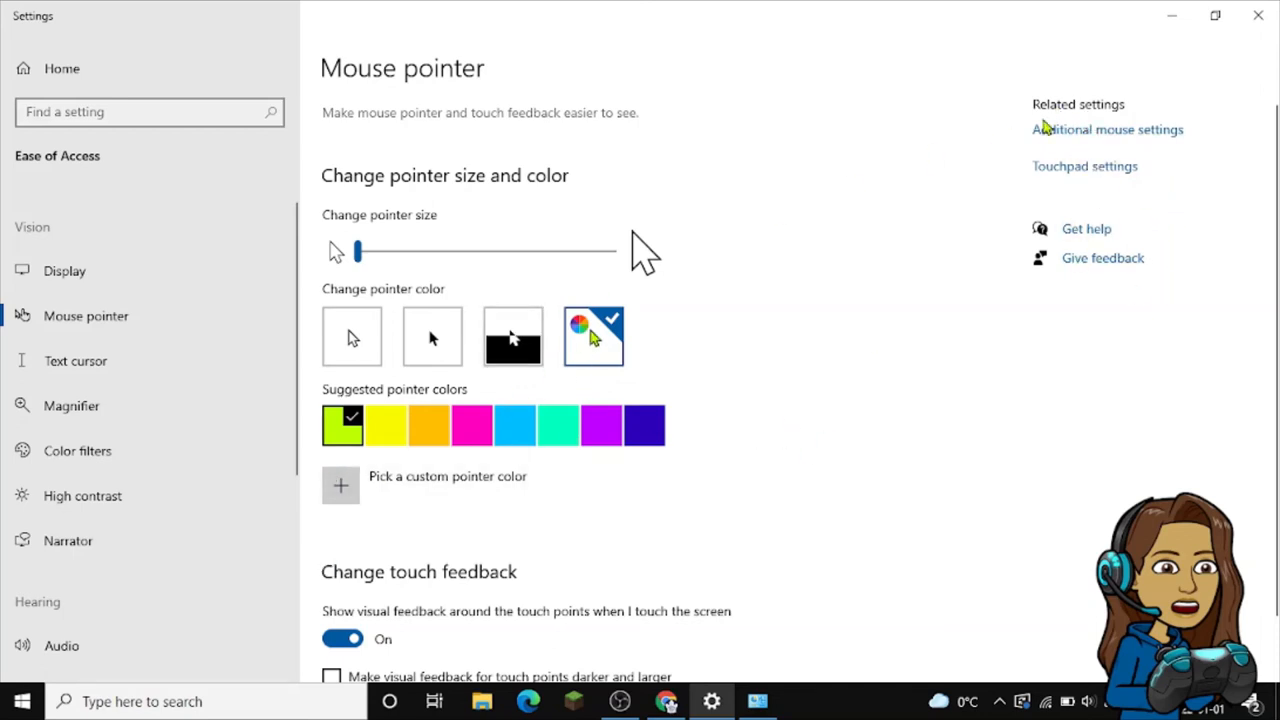
{"action": "mouse_move", "coordinate": [1116, 284]}
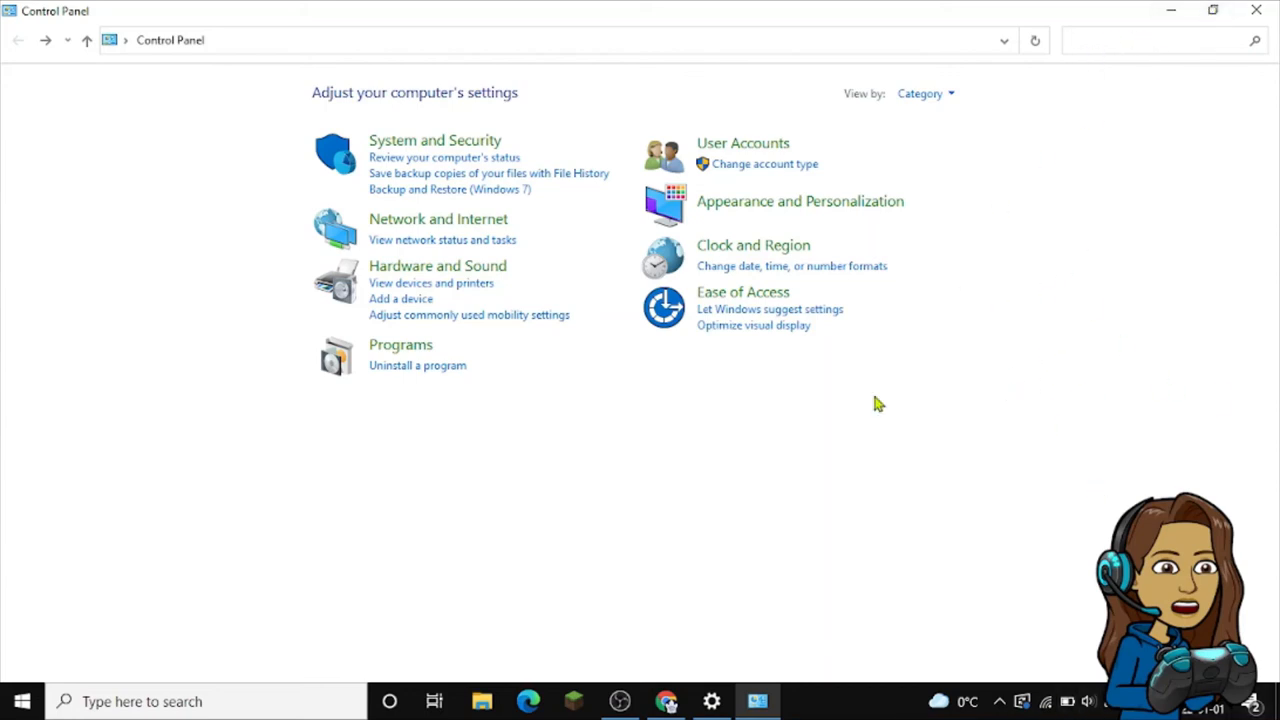
{"action": "mouse_move", "coordinate": [780, 468]}
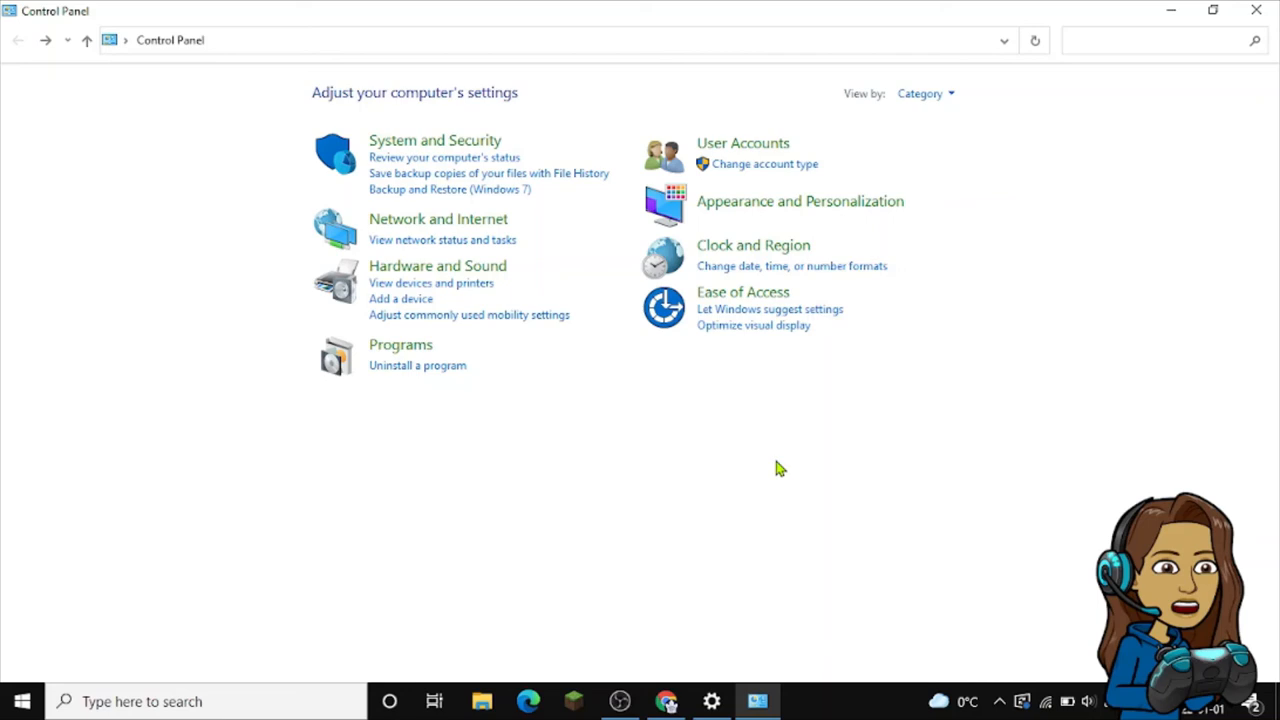
Search Control Panel for 'mous' and reopen Mouse Properties pointer settings
{"action": "type", "text": "mouse"}
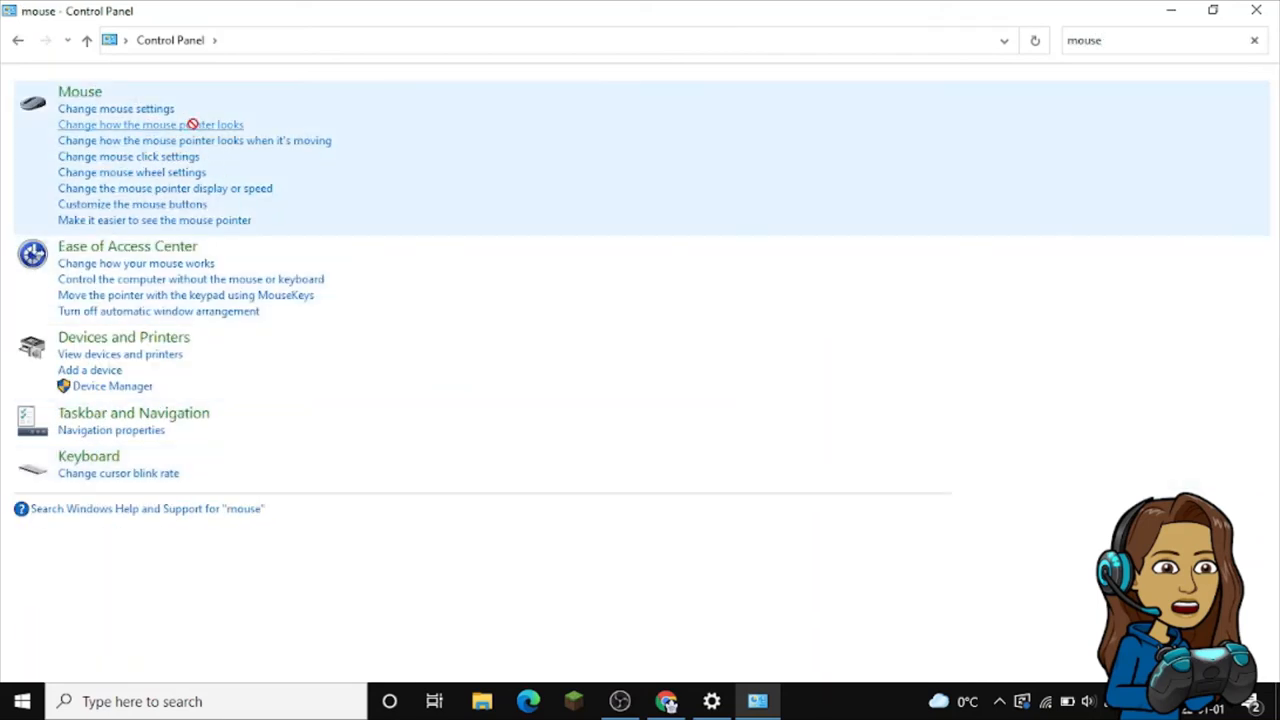
{"action": "left_click", "coordinate": [150, 124]}
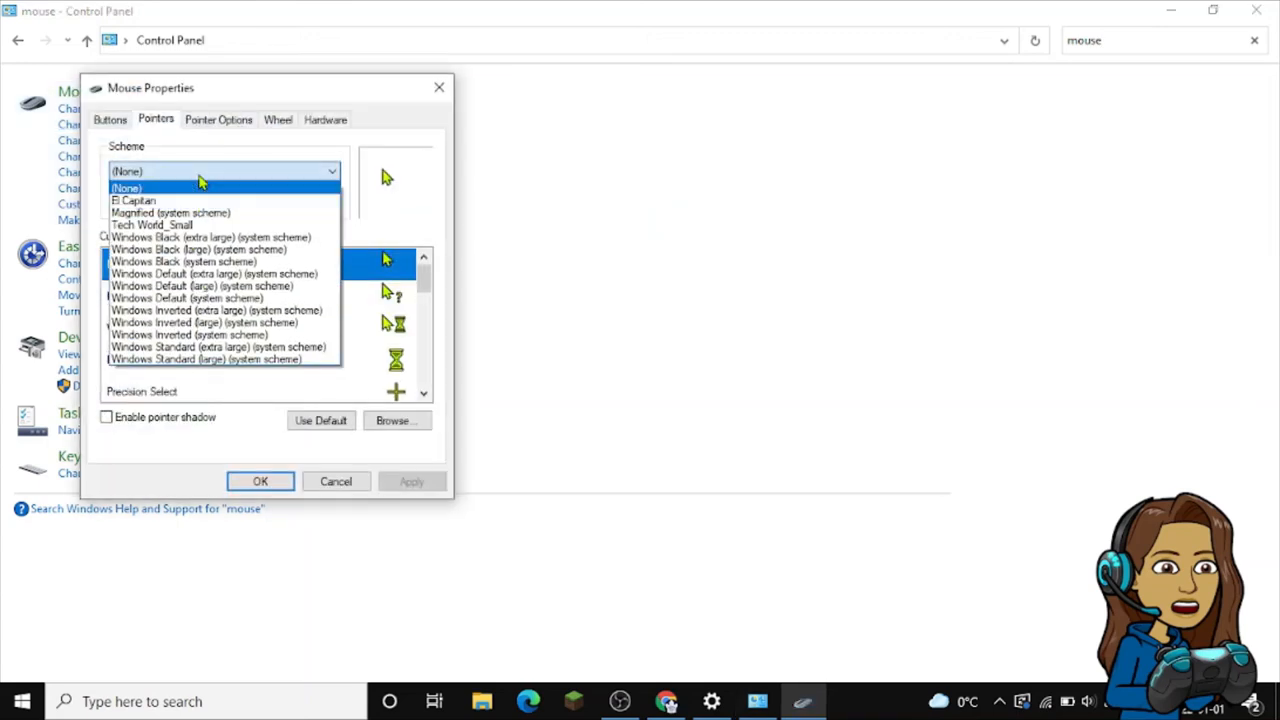
{"action": "mouse_move", "coordinate": [310, 236]}
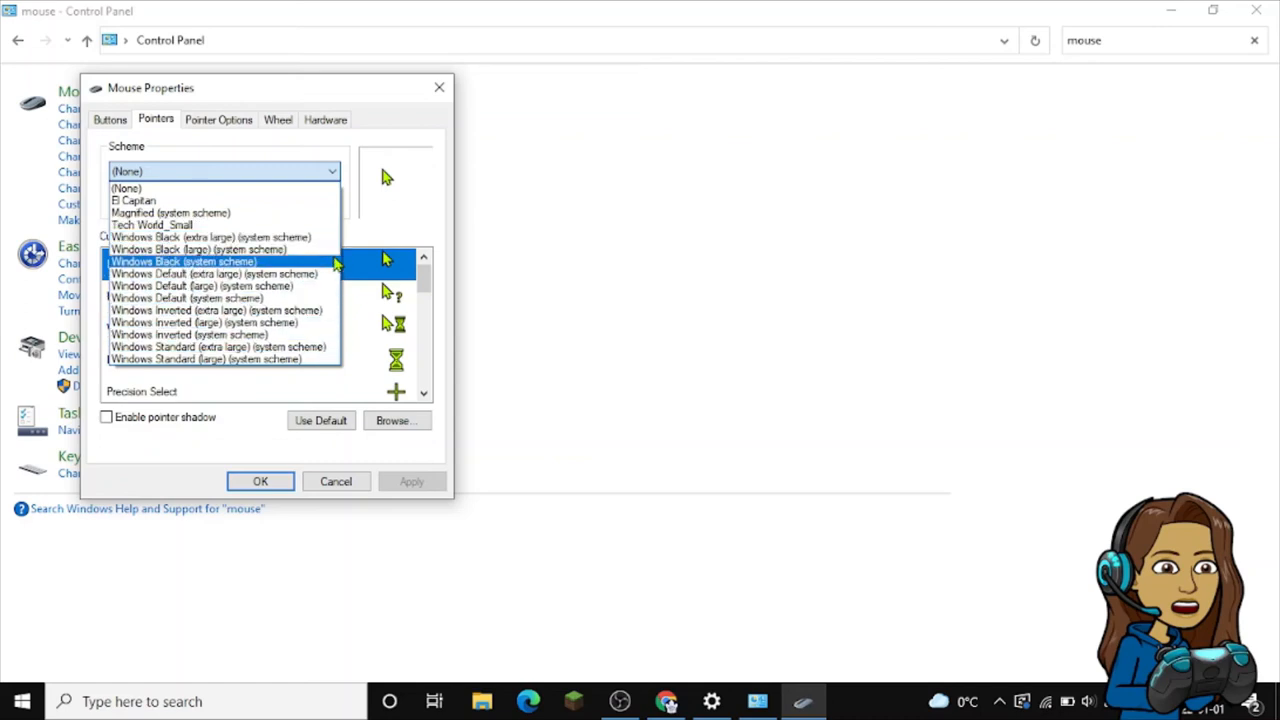
Apply the Tech World_Small pointer scheme and close Mouse Properties with OK
{"action": "left_click", "coordinate": [152, 224]}
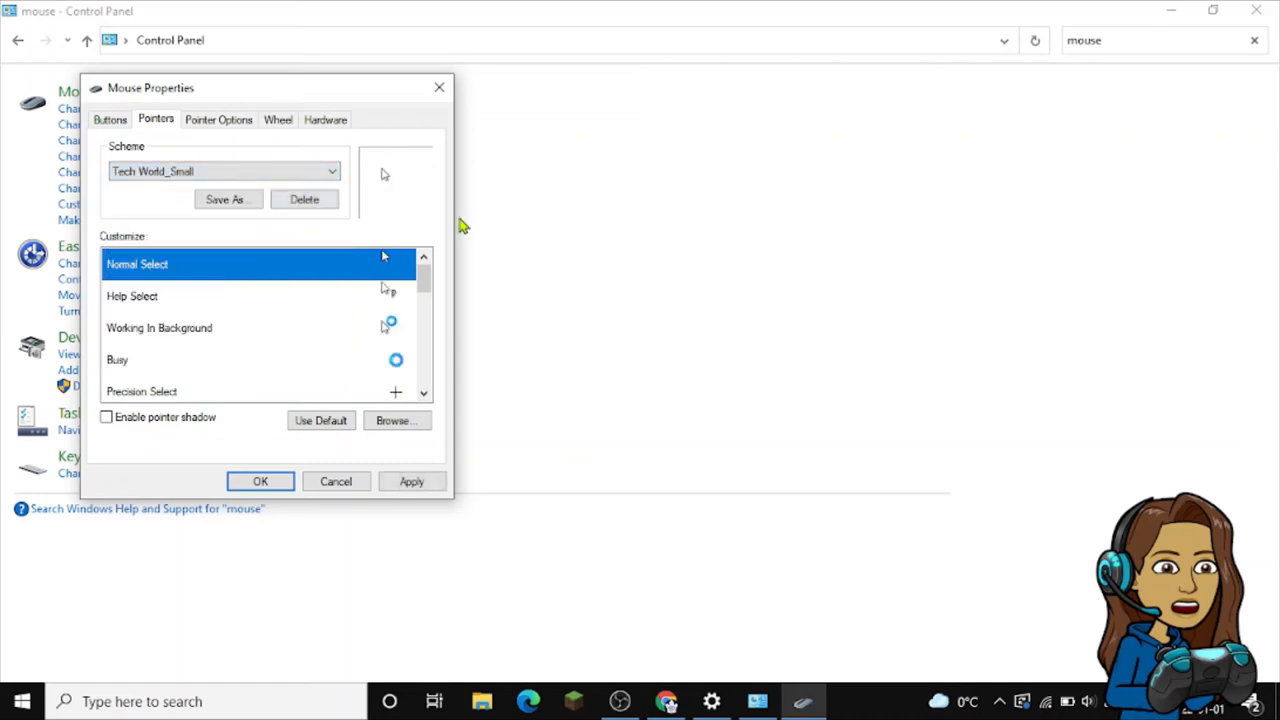
{"action": "left_click", "coordinate": [412, 480]}
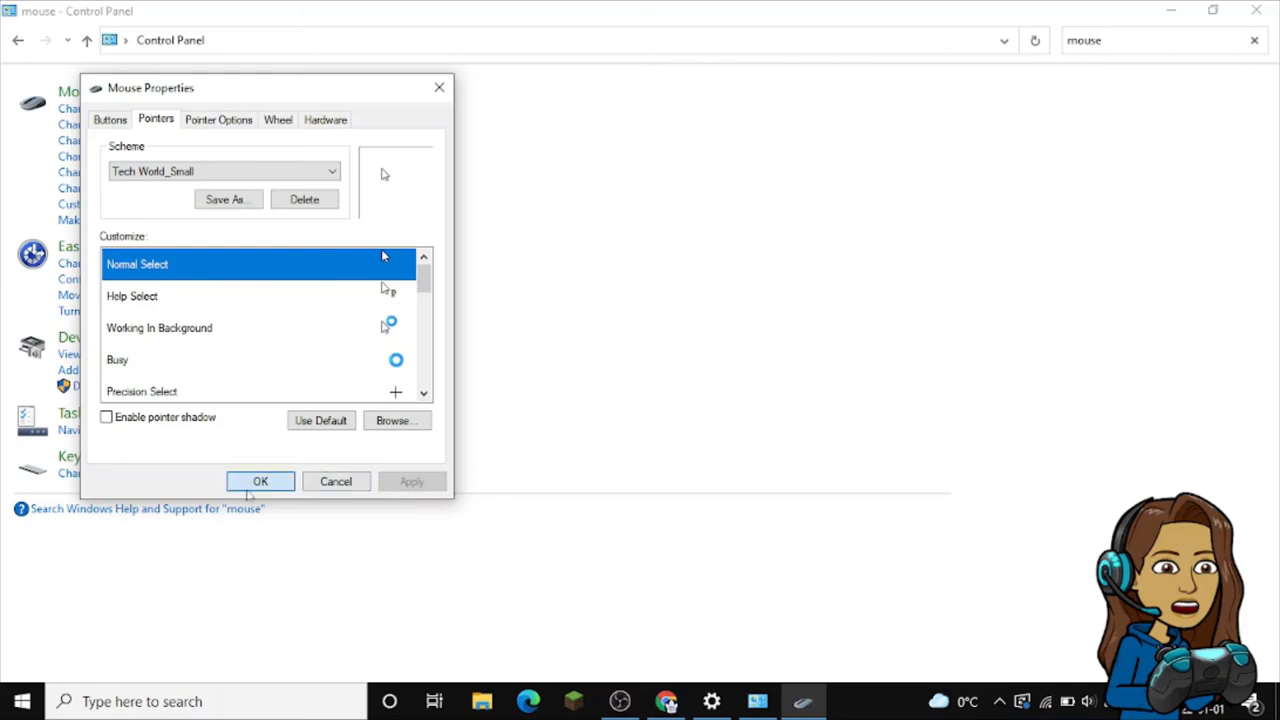
{"action": "left_click", "coordinate": [260, 480]}
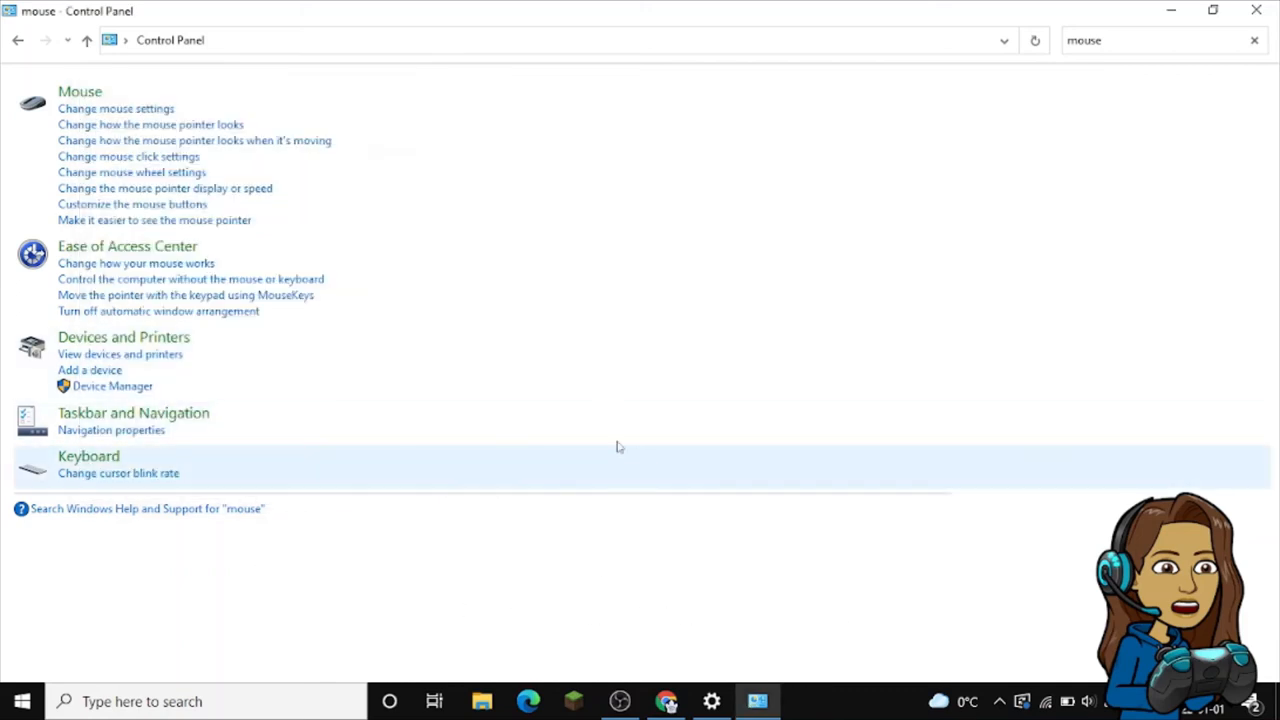
{"action": "left_click", "coordinate": [154, 220]}
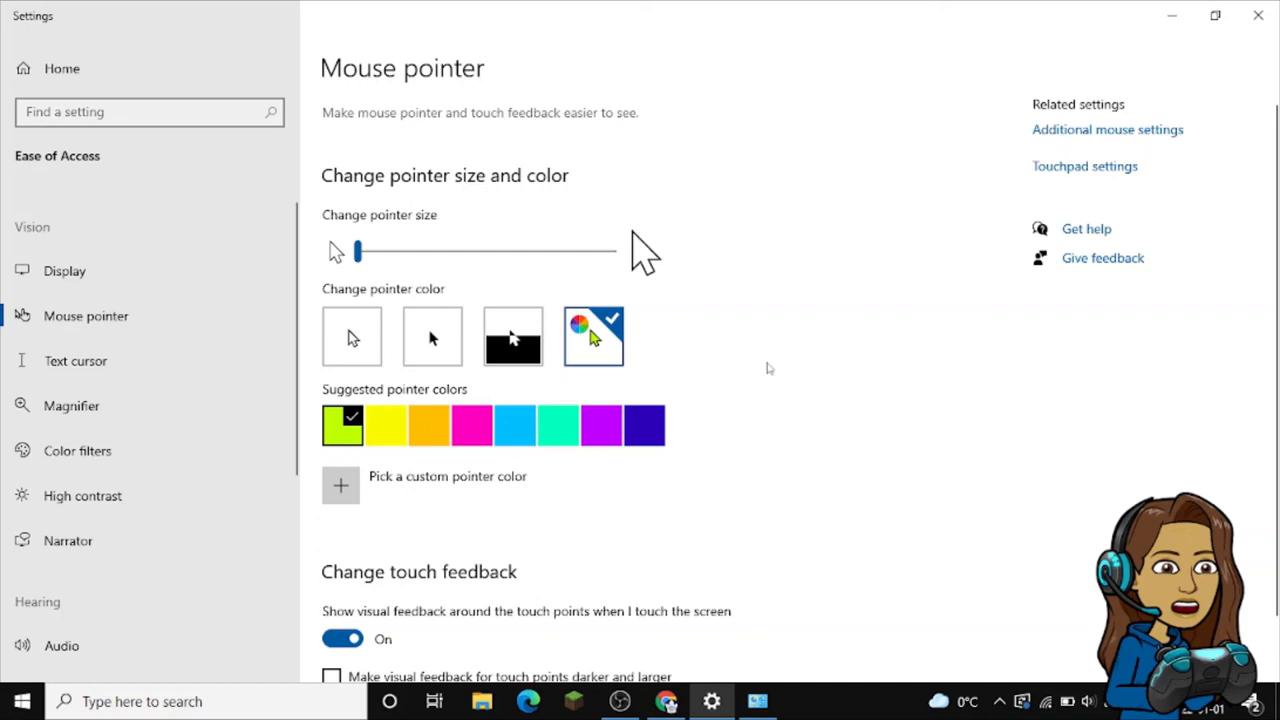
{"action": "mouse_move", "coordinate": [760, 390]}
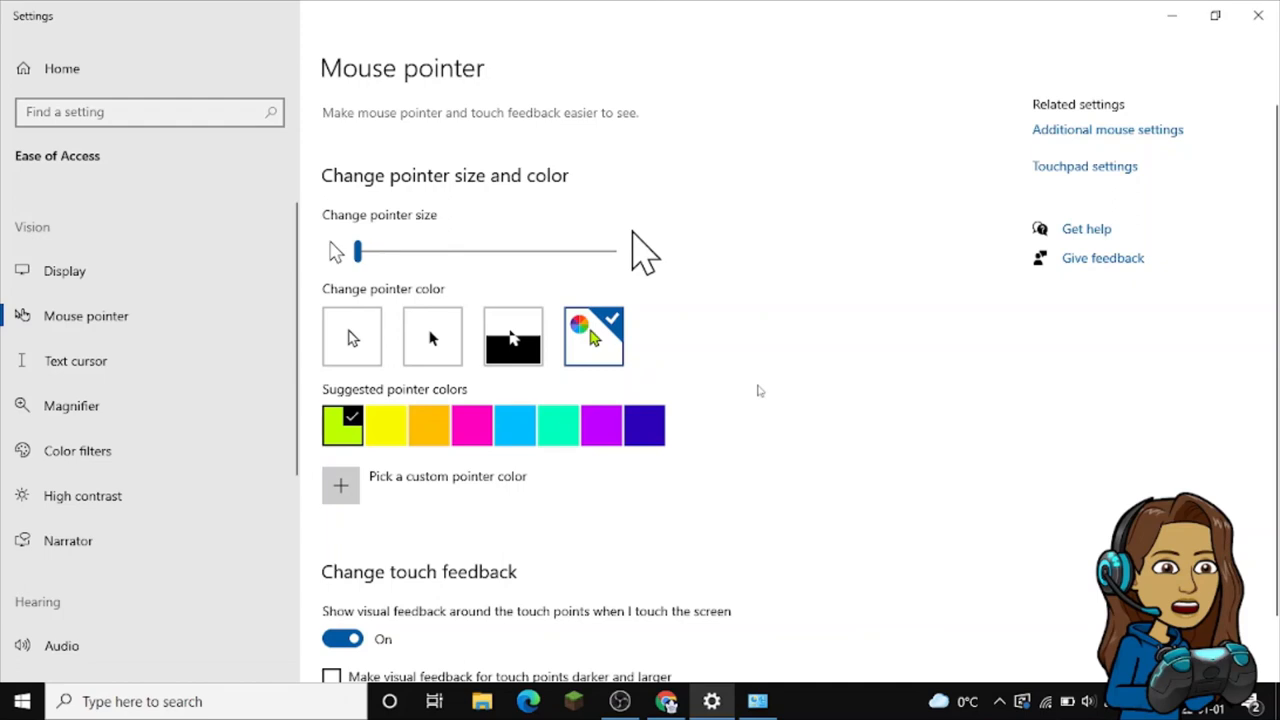
Bring the Chrome browser window to the front from the taskbar
{"action": "left_click", "coordinate": [666, 700]}
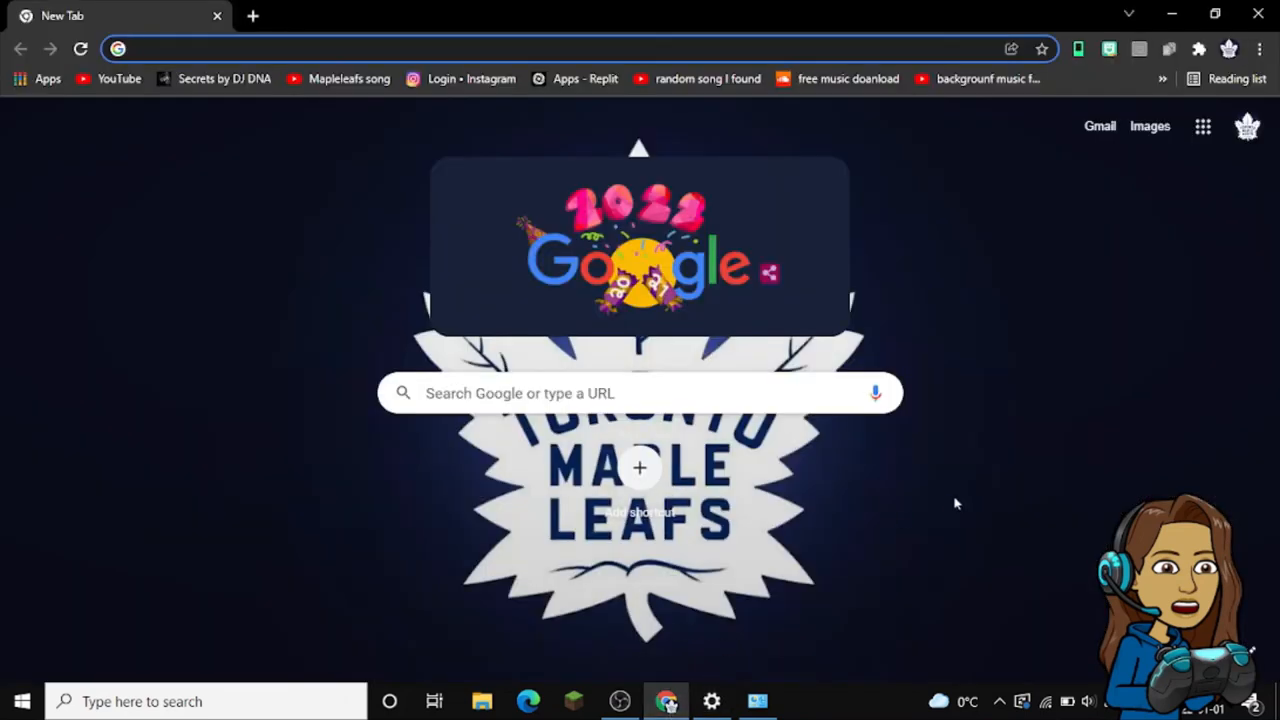
{"action": "mouse_move", "coordinate": [968, 490]}
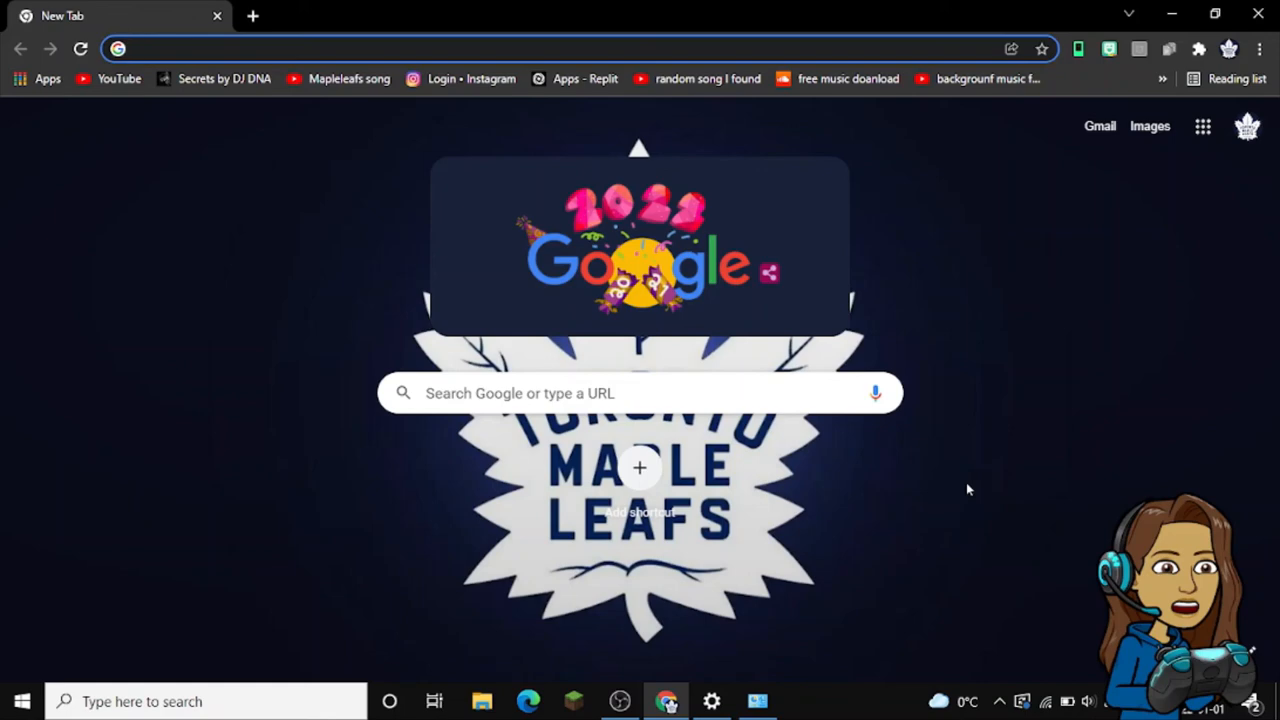
{"action": "mouse_move", "coordinate": [876, 548]}
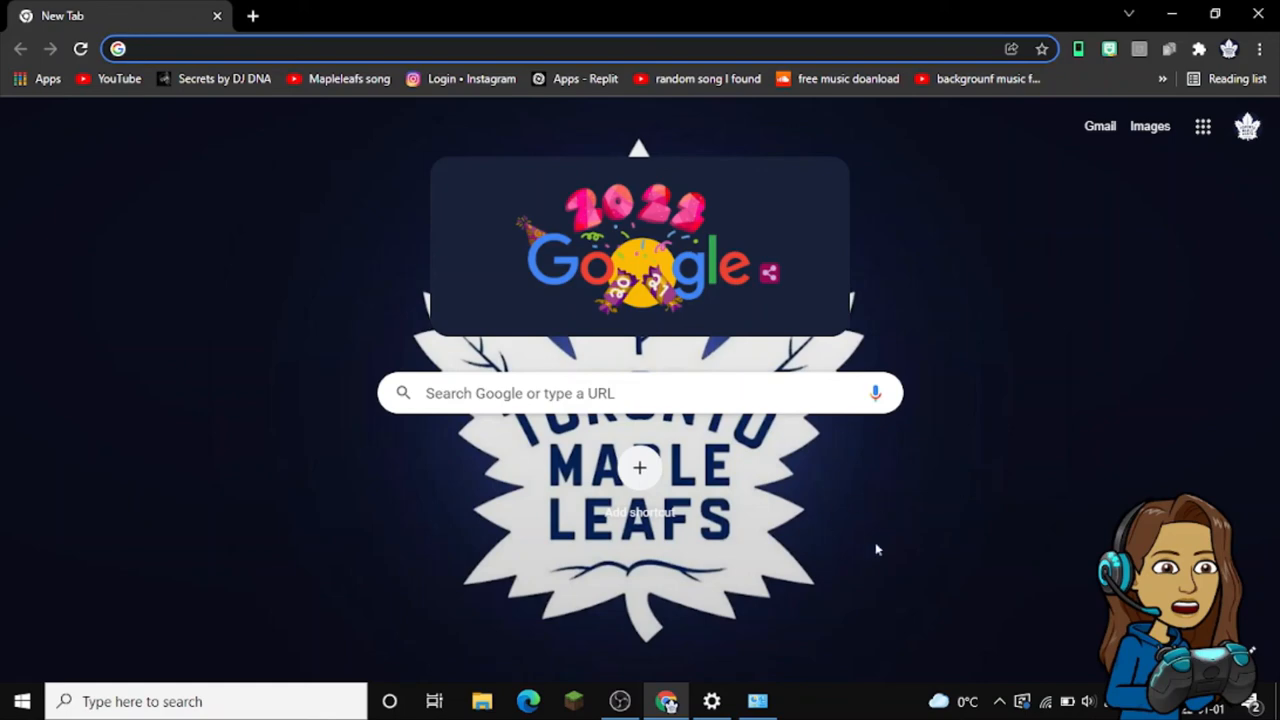
{"action": "mouse_move", "coordinate": [668, 690]}
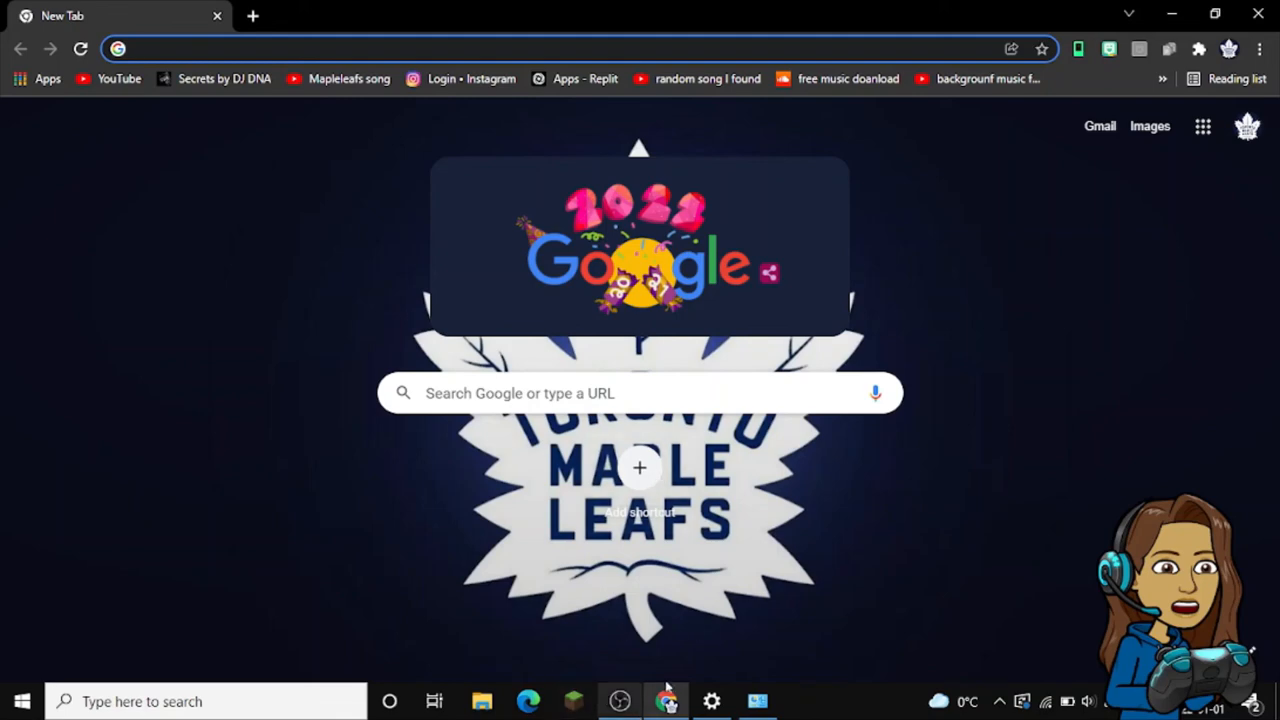